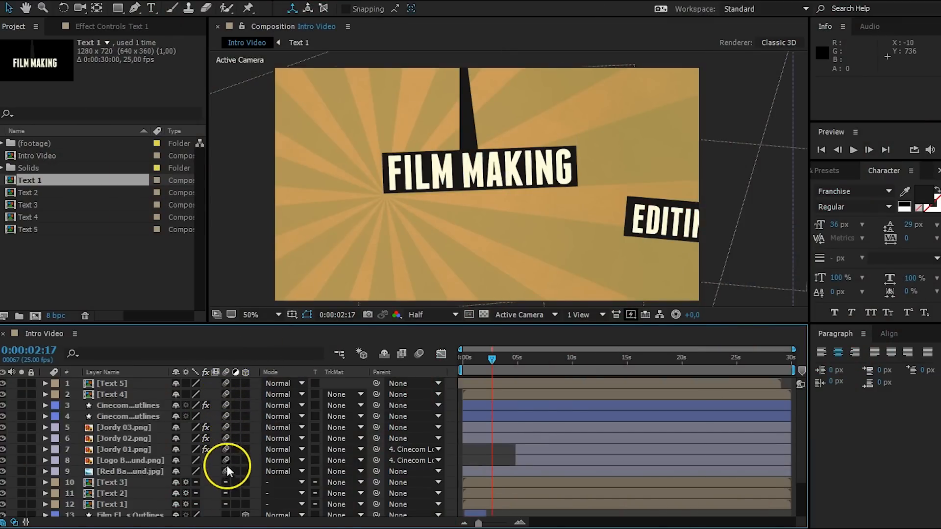
mouse_move(420, 354)
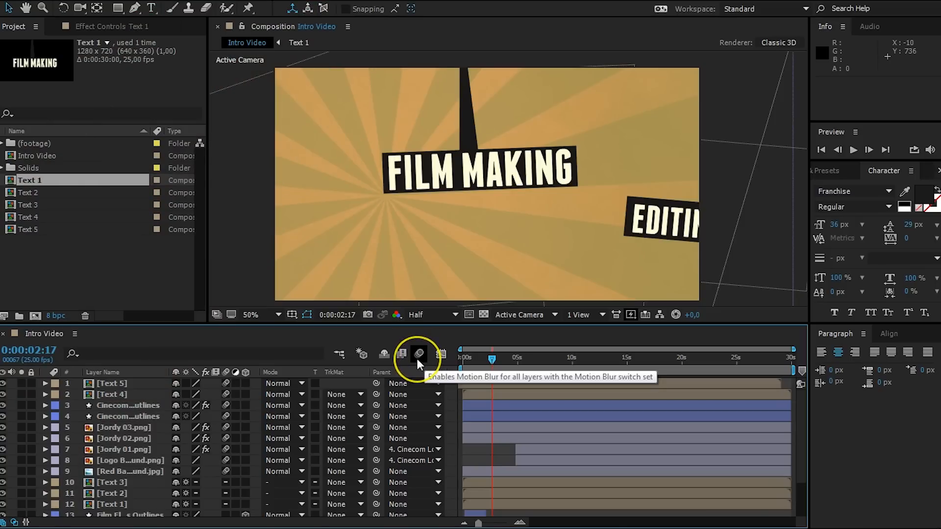
Step: Switch on the Enable Motion Blur master switch for the Intro Video composition
left_click(418, 354)
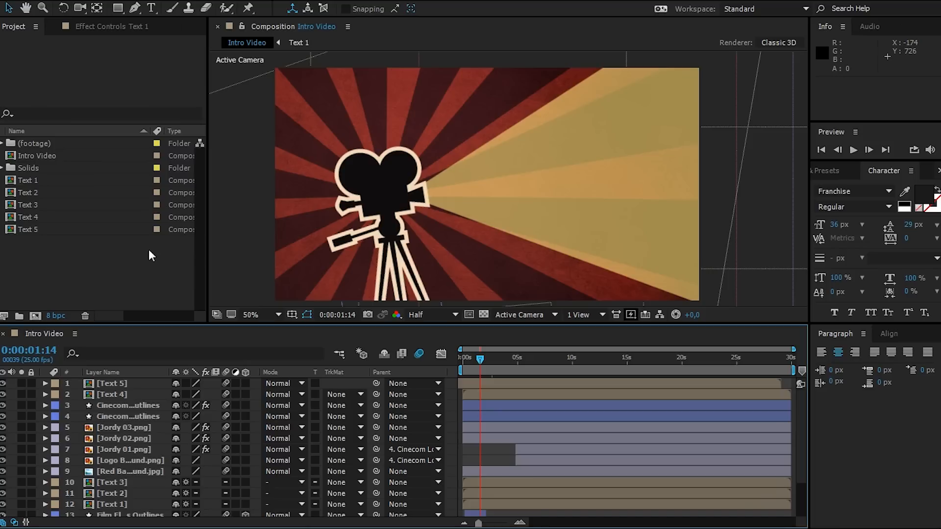
mouse_move(386, 300)
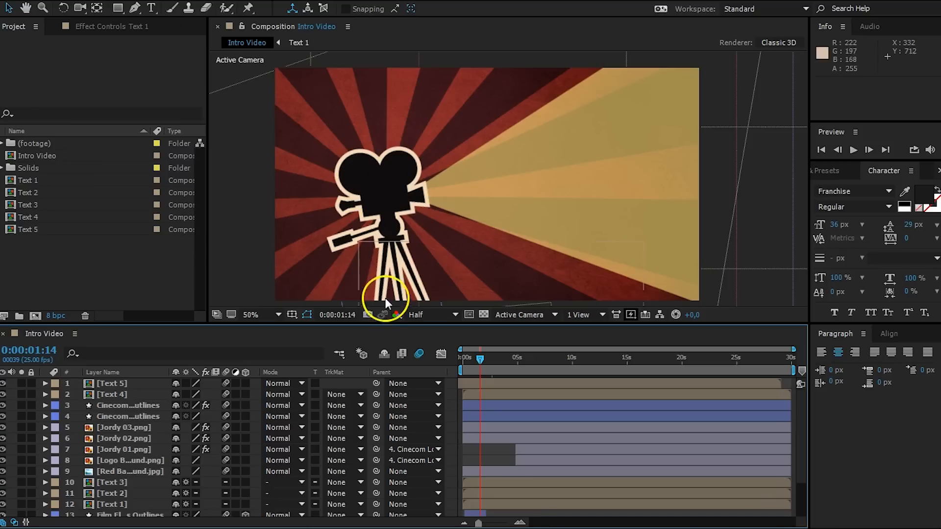
mouse_move(433, 174)
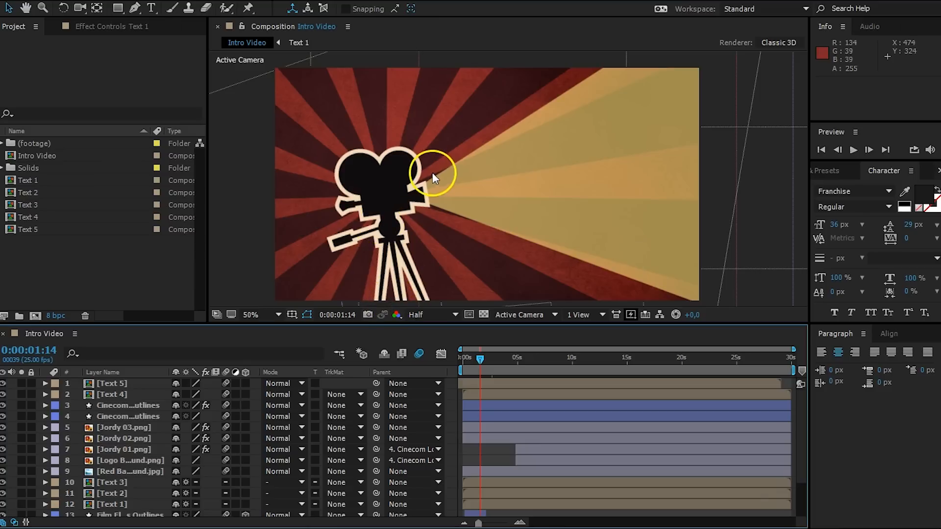
mouse_move(640, 246)
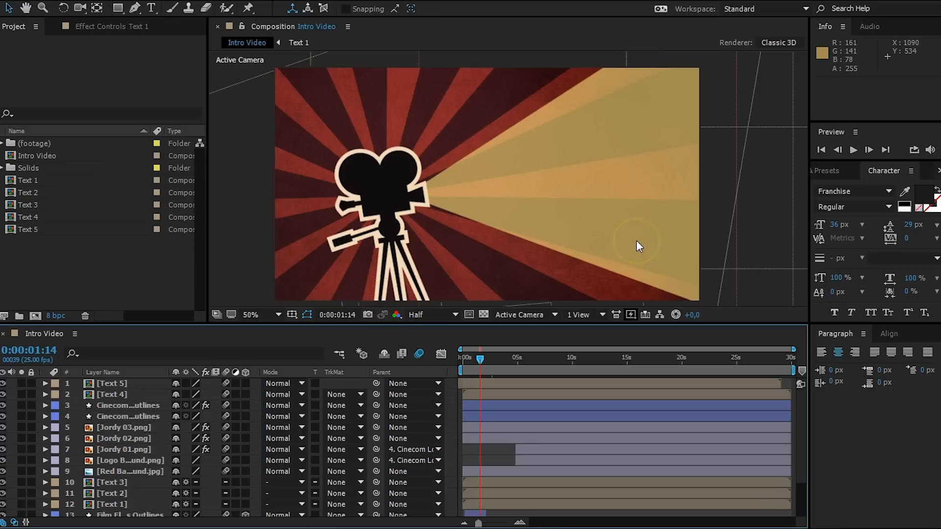
mouse_move(628, 183)
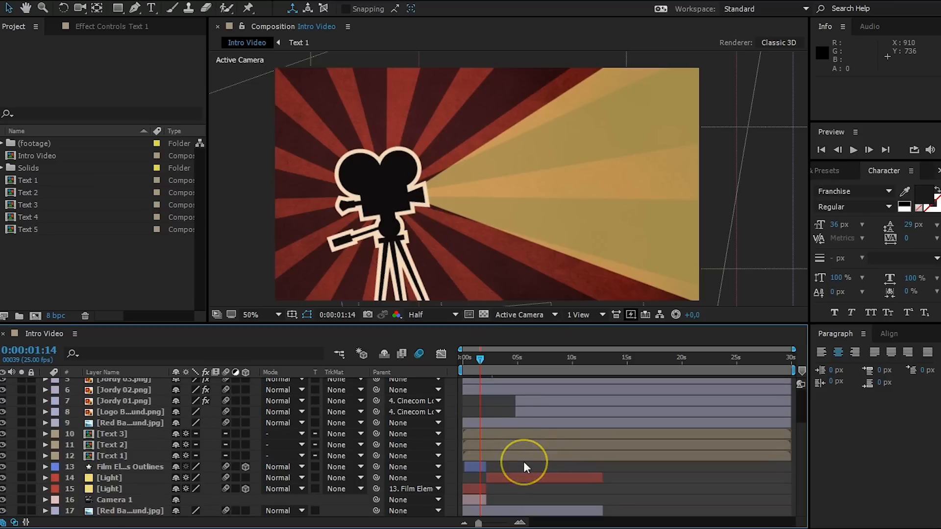
Step: Select the two Light layers (14 and 15) that make up the projector beam
left_click(109, 489)
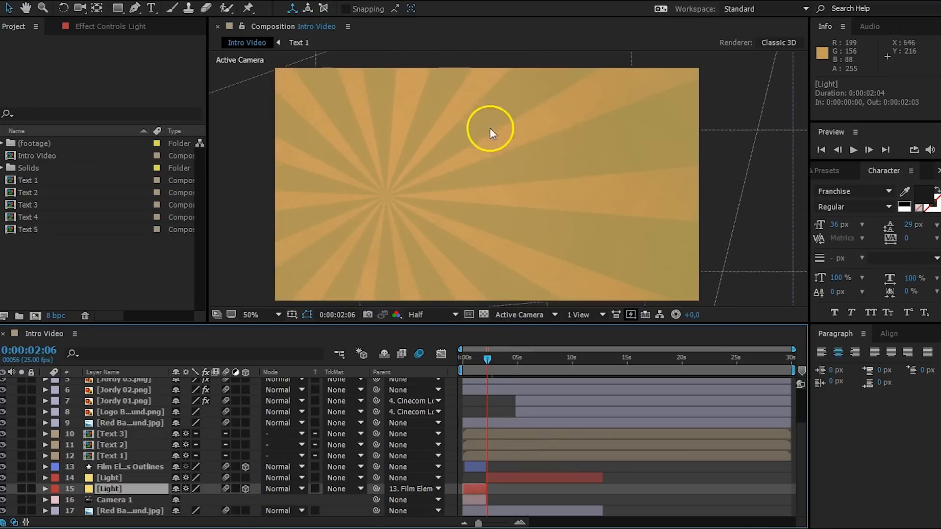
mouse_move(313, 183)
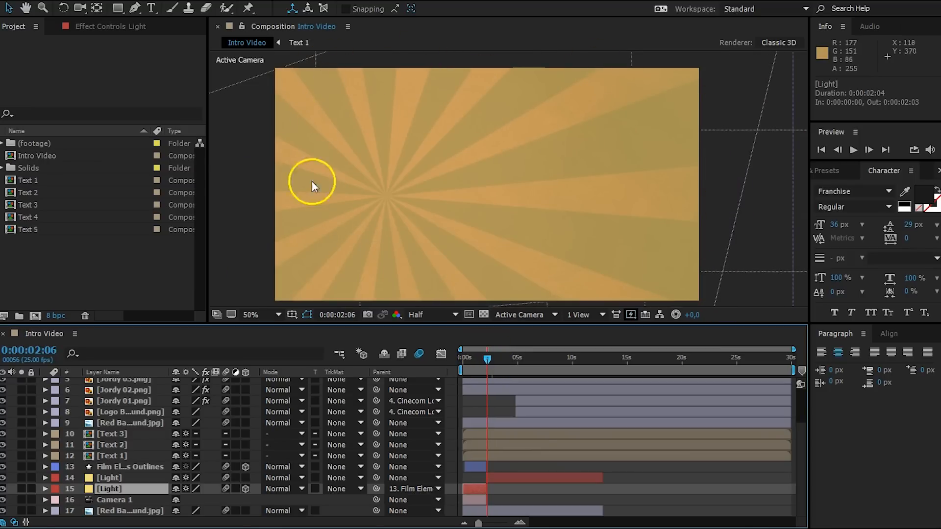
mouse_move(519, 353)
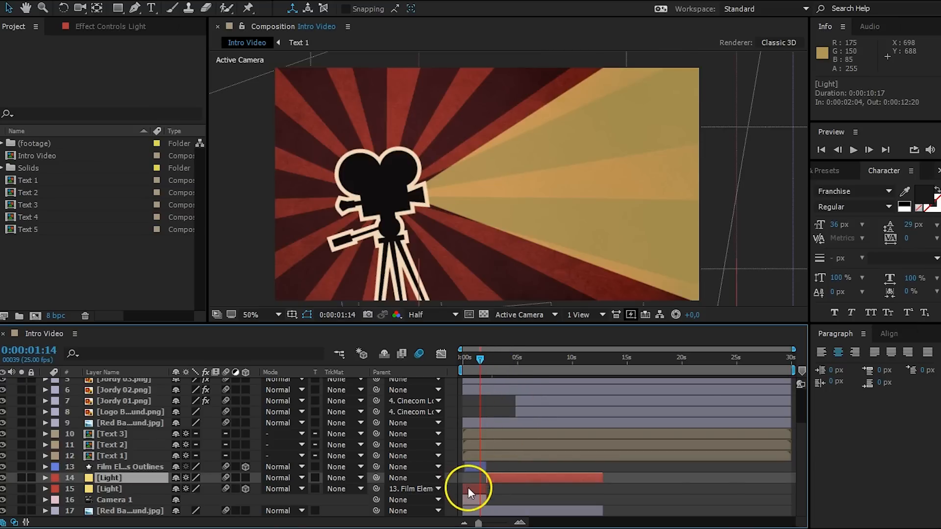
left_click(111, 489)
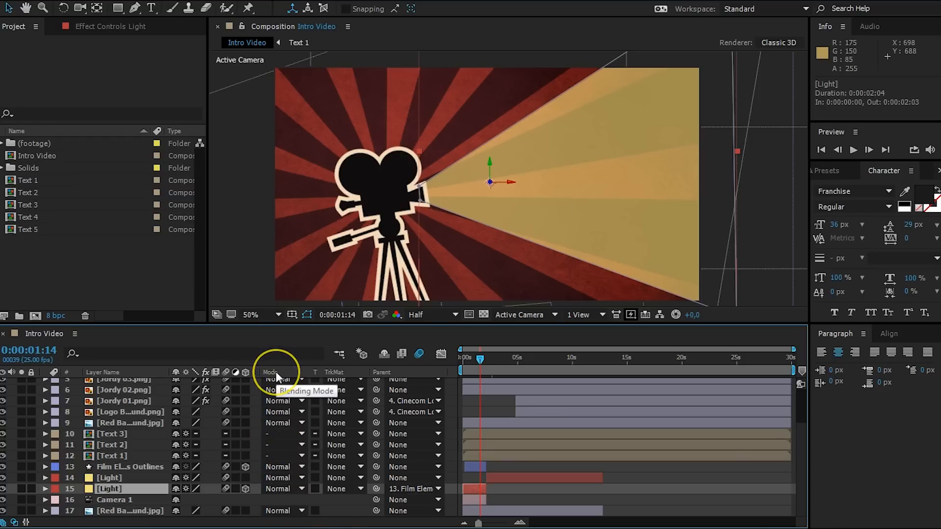
right_click(271, 372)
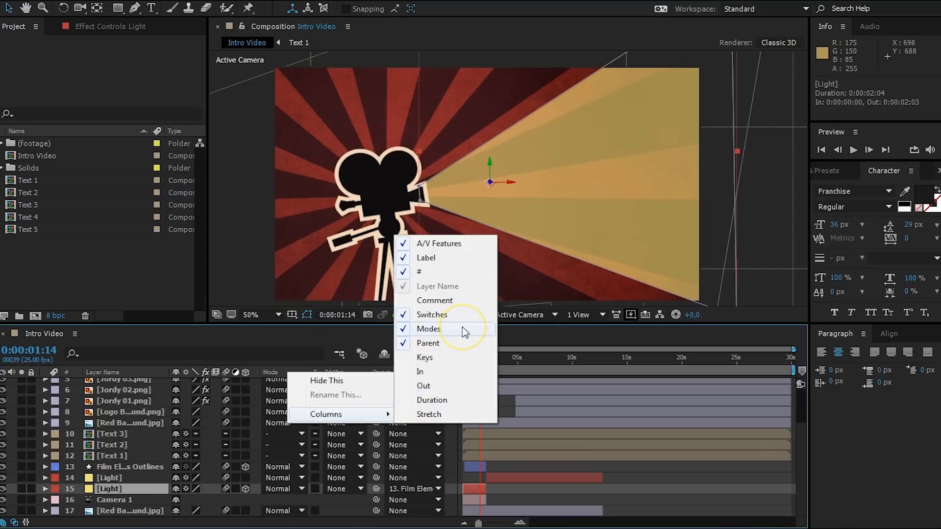
left_click(428, 329)
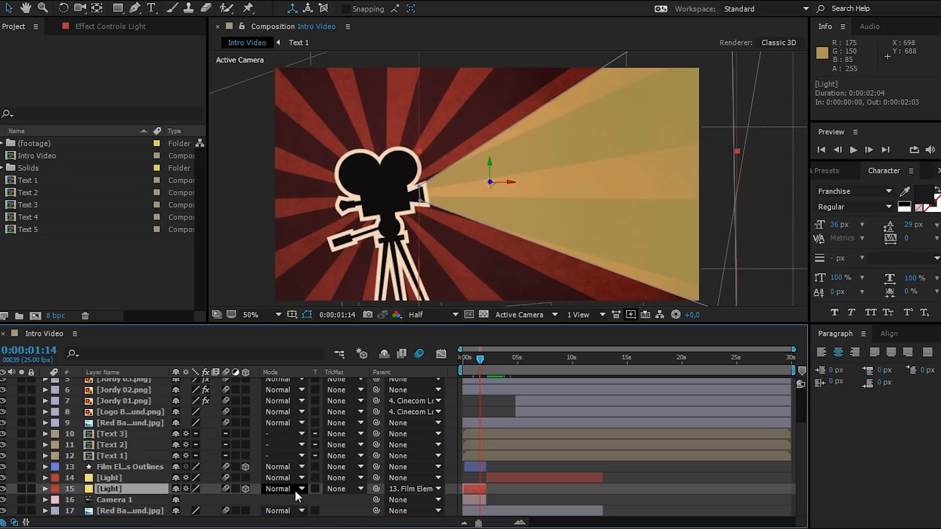
Step: Show the blending mode list for layer 15 Light, currently Normal
left_click(286, 488)
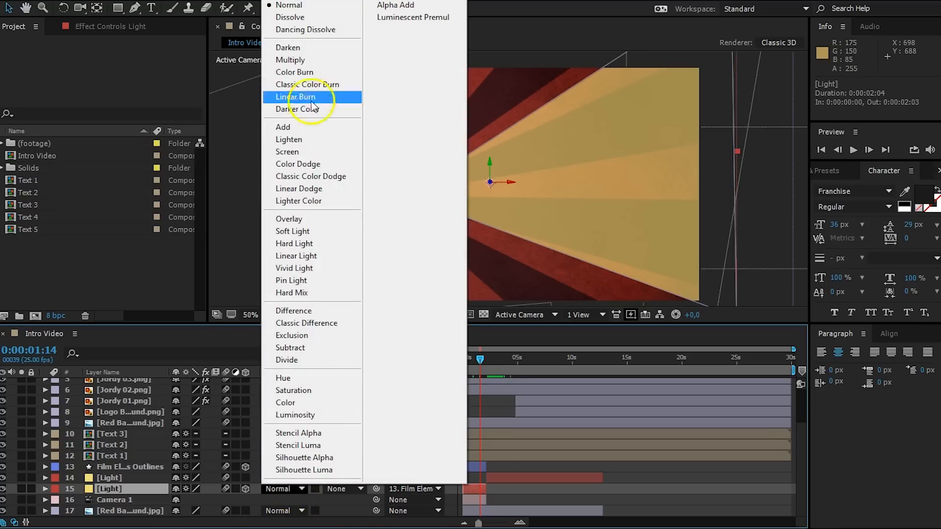
mouse_move(303, 458)
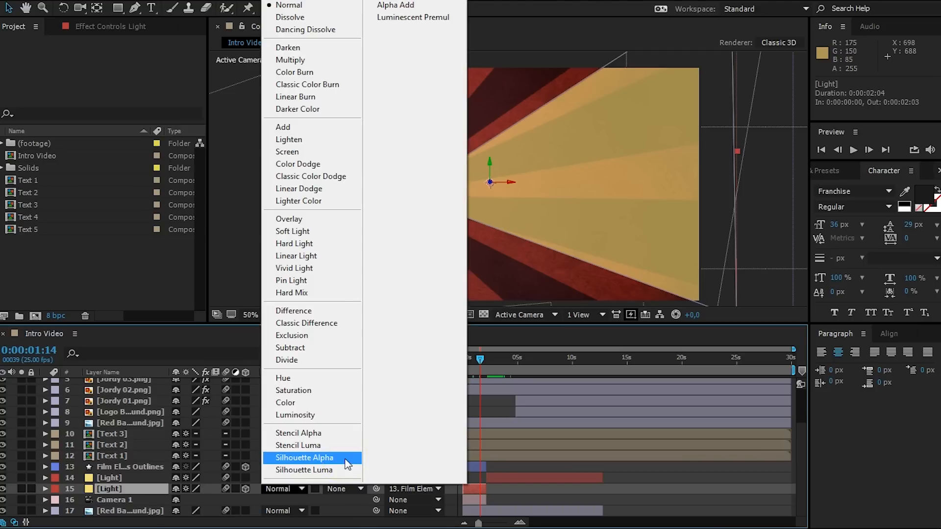
mouse_move(291, 60)
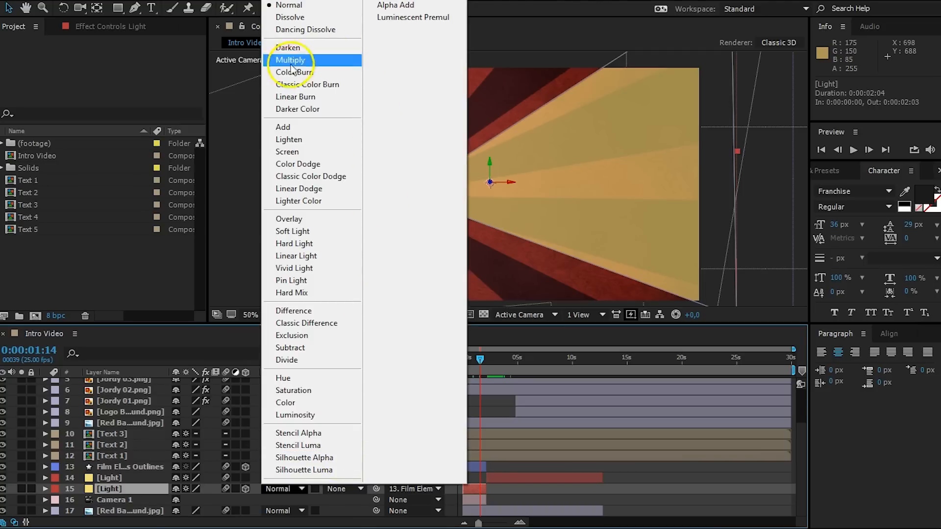
mouse_move(294, 280)
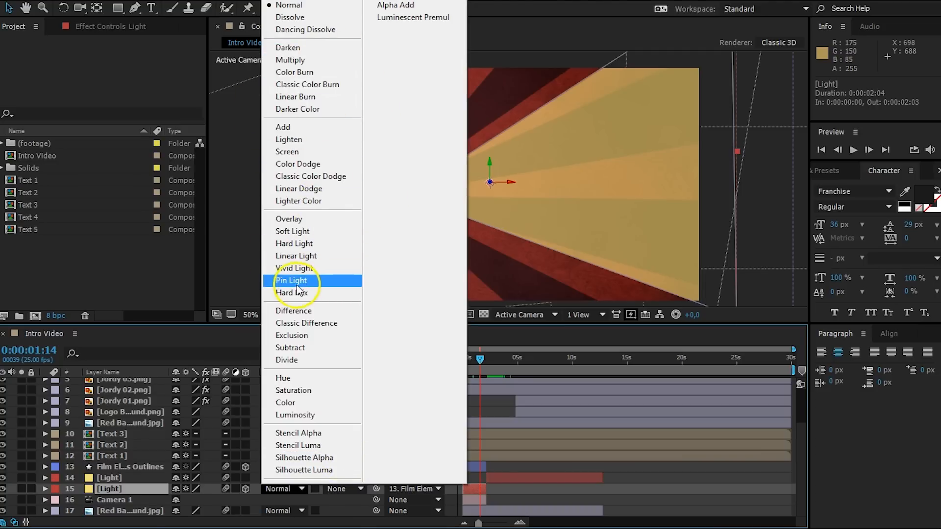
mouse_move(286, 47)
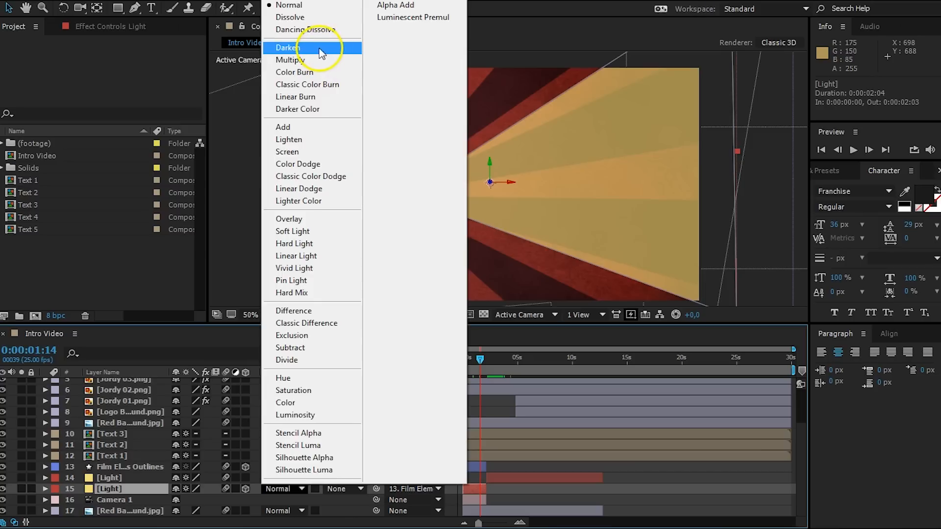
mouse_move(355, 115)
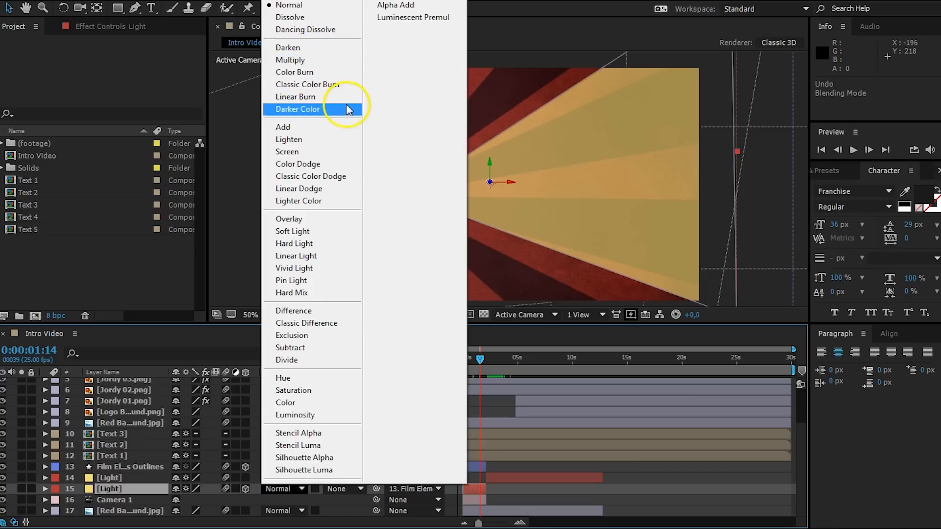
mouse_move(369, 75)
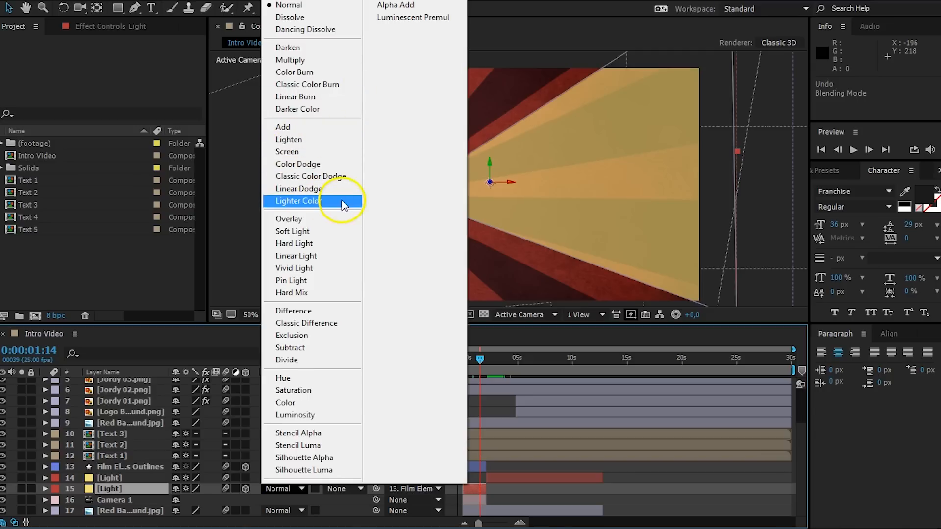
mouse_move(311, 127)
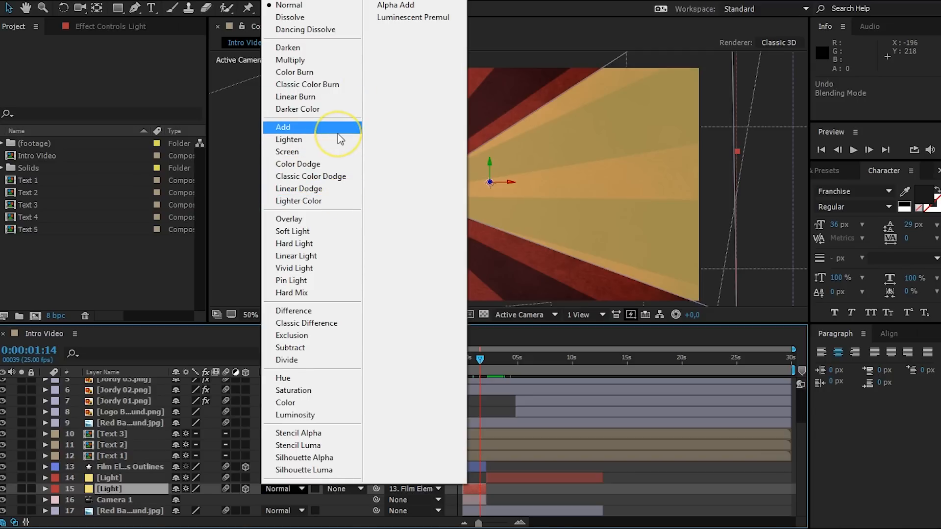
mouse_move(341, 139)
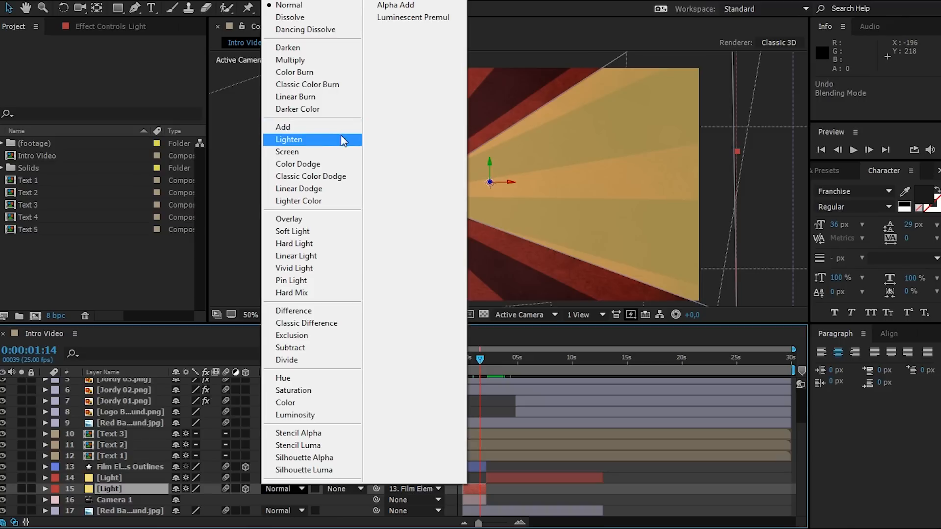
mouse_move(300, 303)
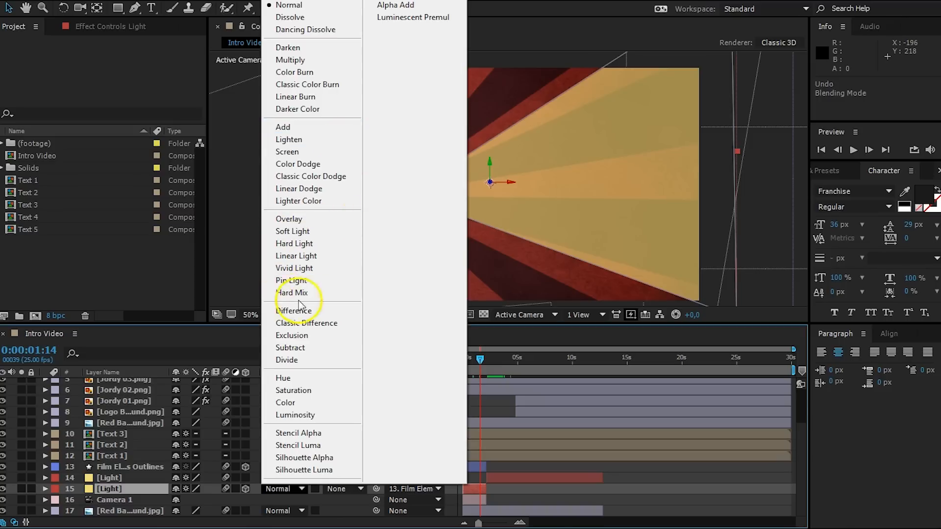
mouse_move(311, 232)
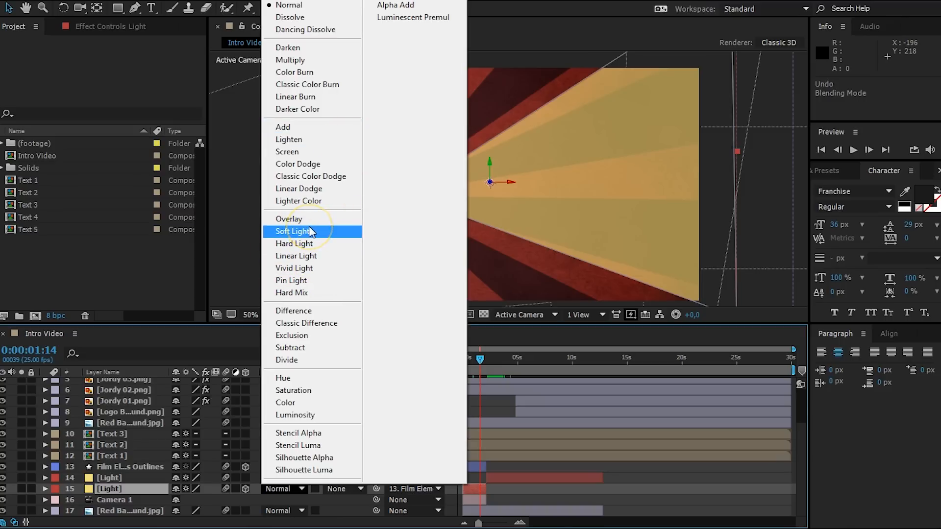
mouse_move(367, 361)
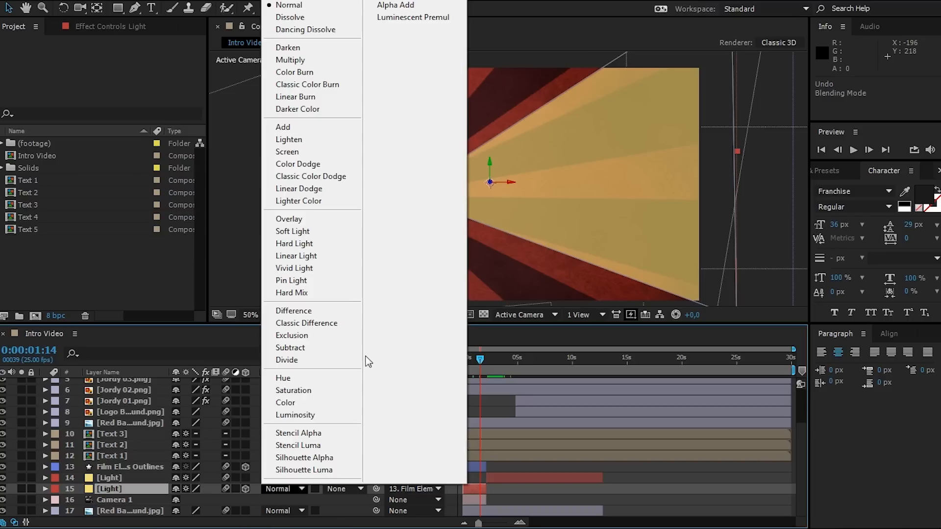
mouse_move(383, 281)
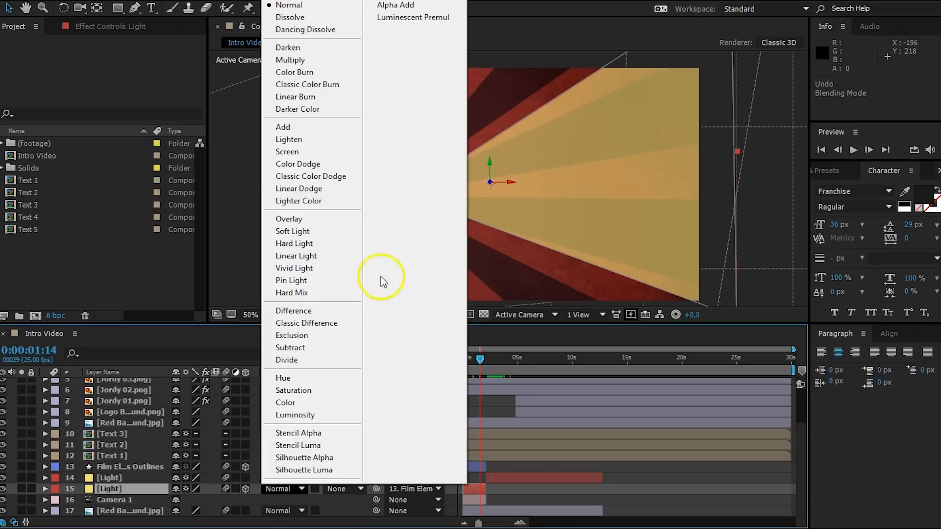
mouse_move(312, 126)
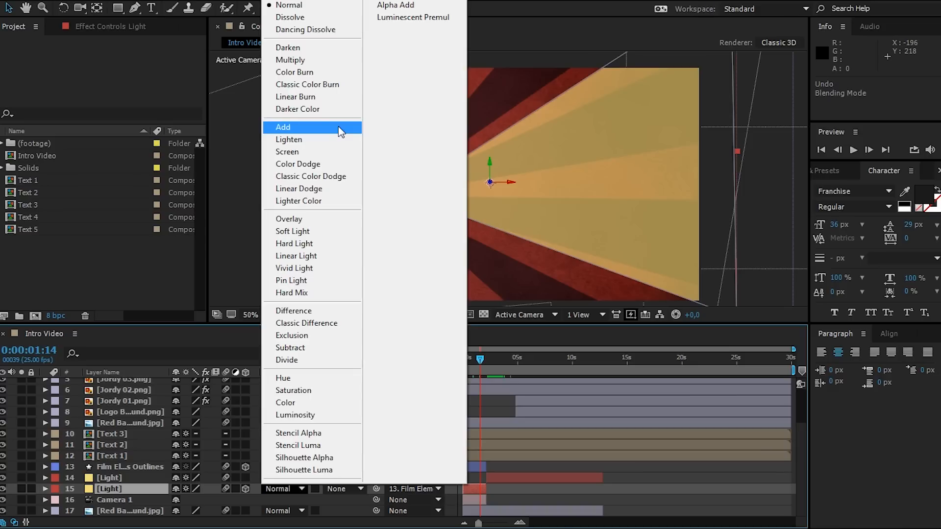
left_click(282, 126)
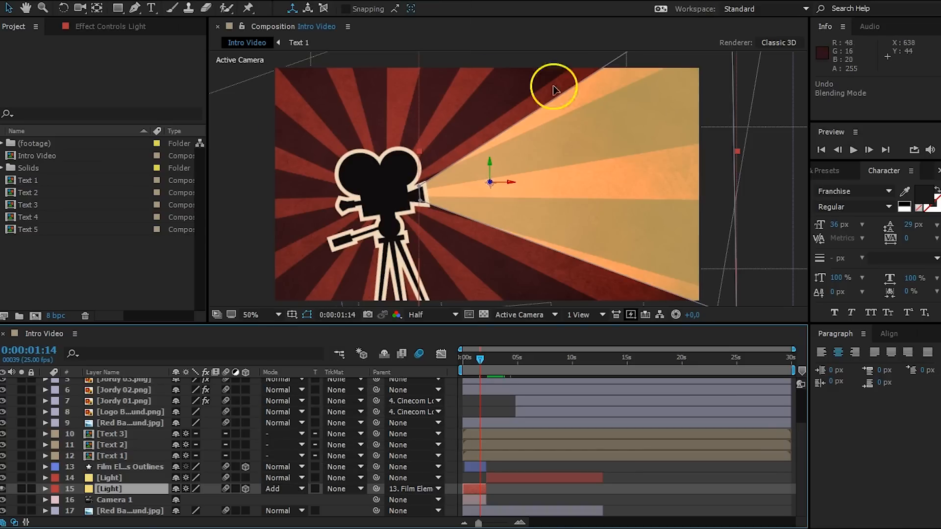
mouse_move(581, 239)
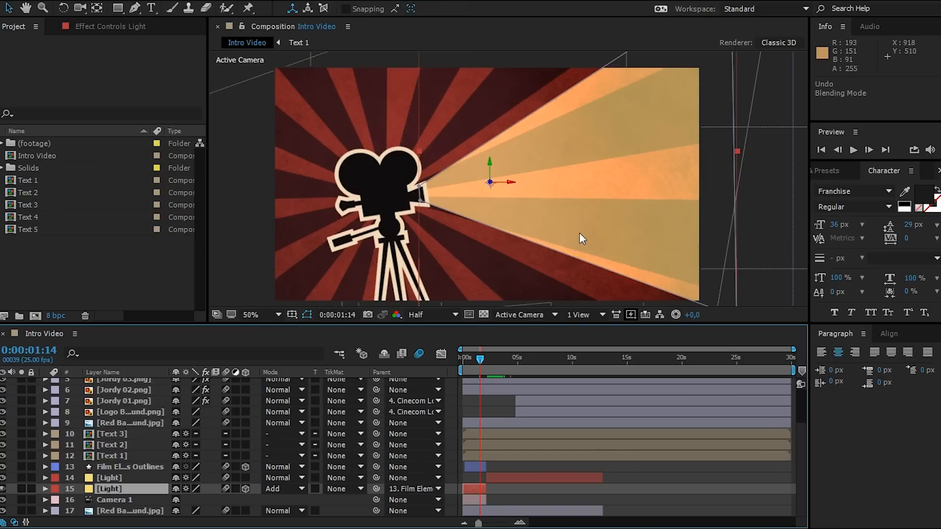
mouse_move(496, 110)
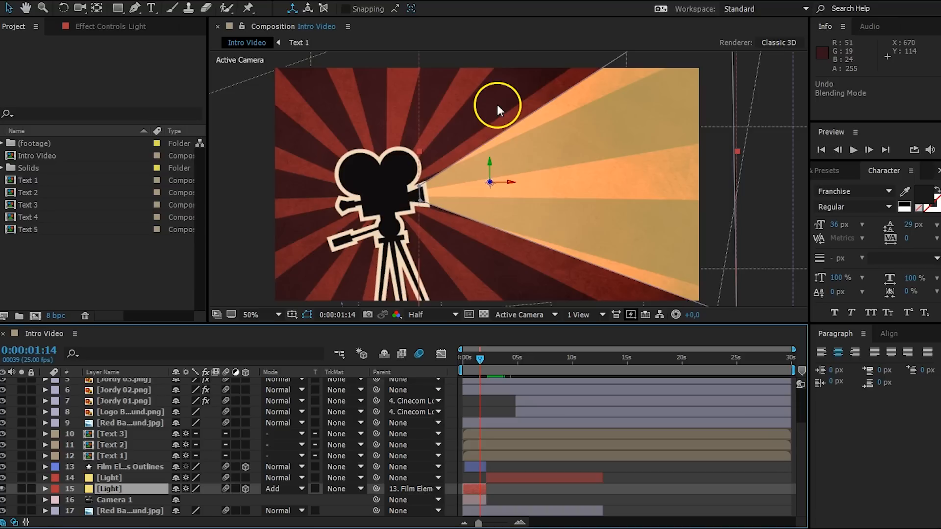
mouse_move(618, 190)
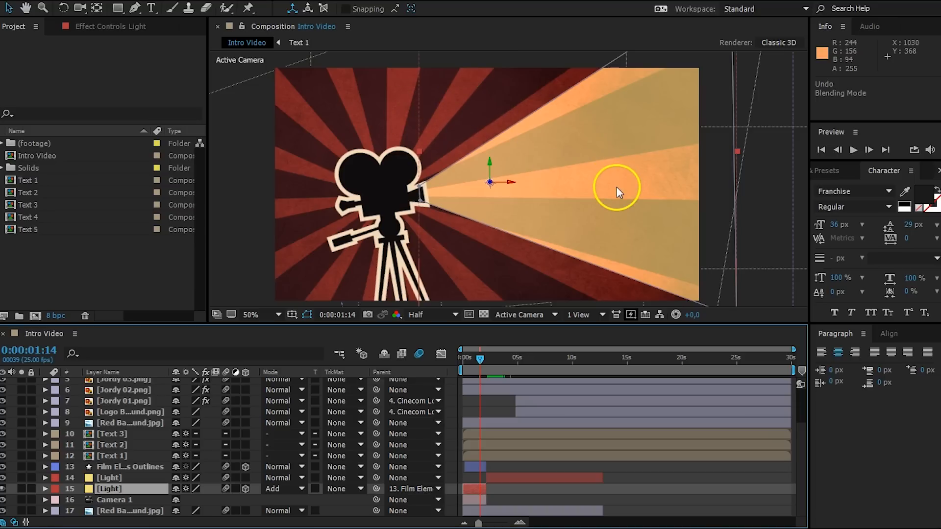
mouse_move(675, 190)
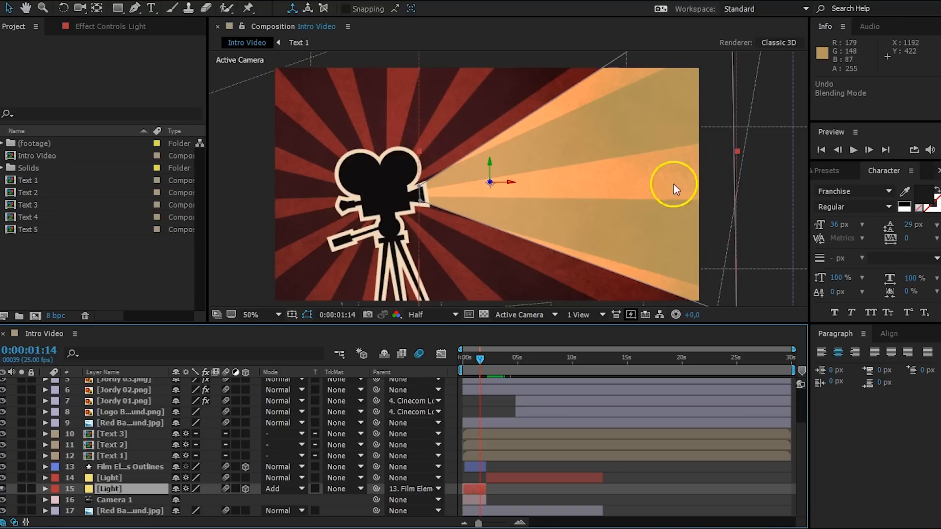
mouse_move(754, 214)
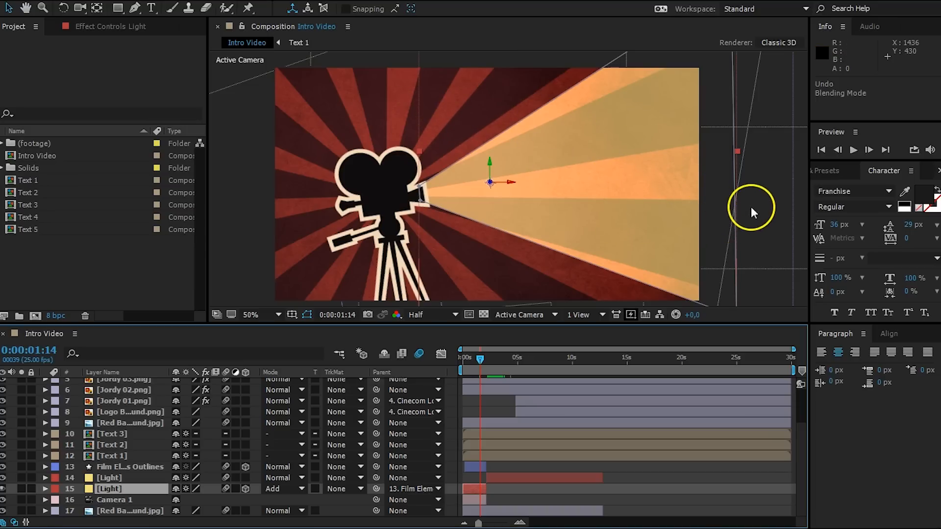
mouse_move(701, 258)
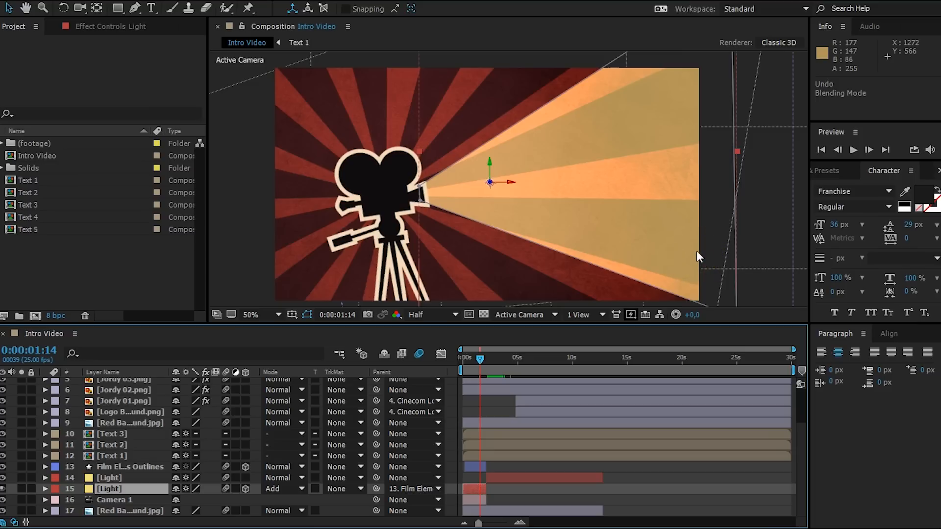
mouse_move(601, 153)
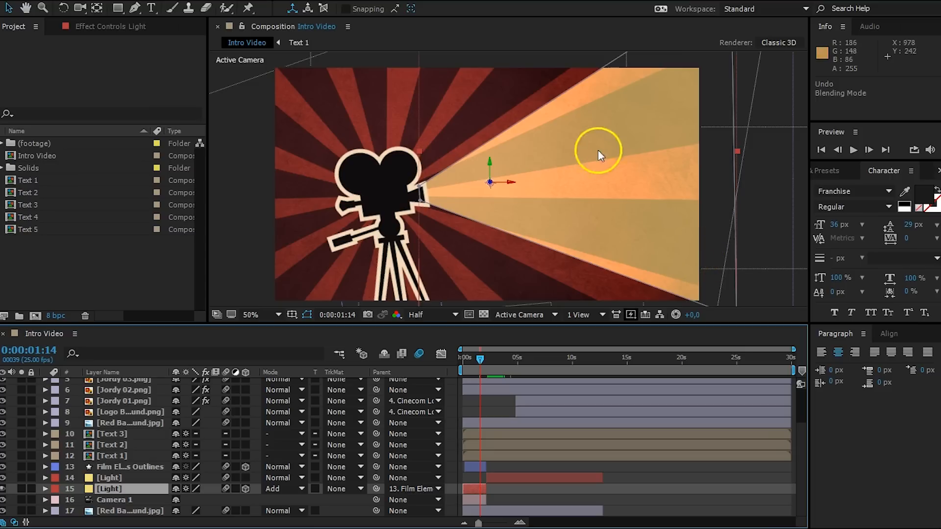
mouse_move(555, 234)
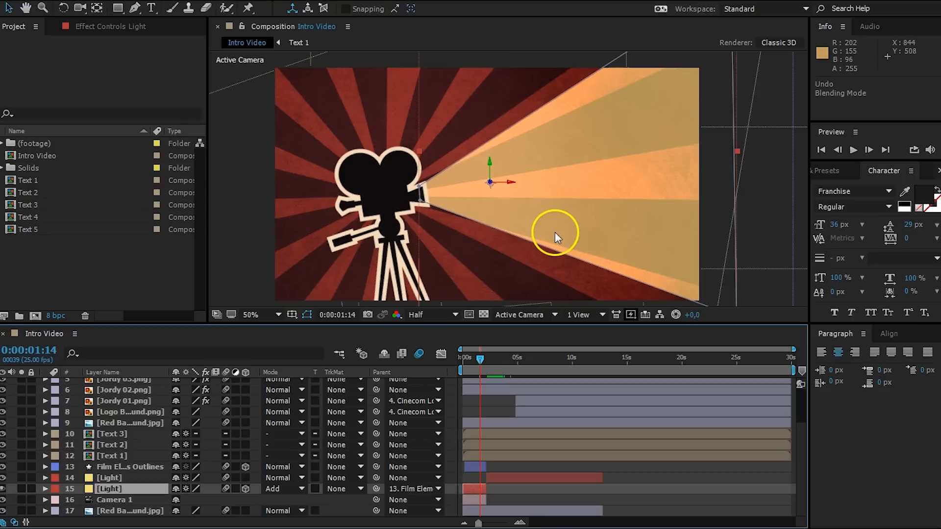
mouse_move(565, 237)
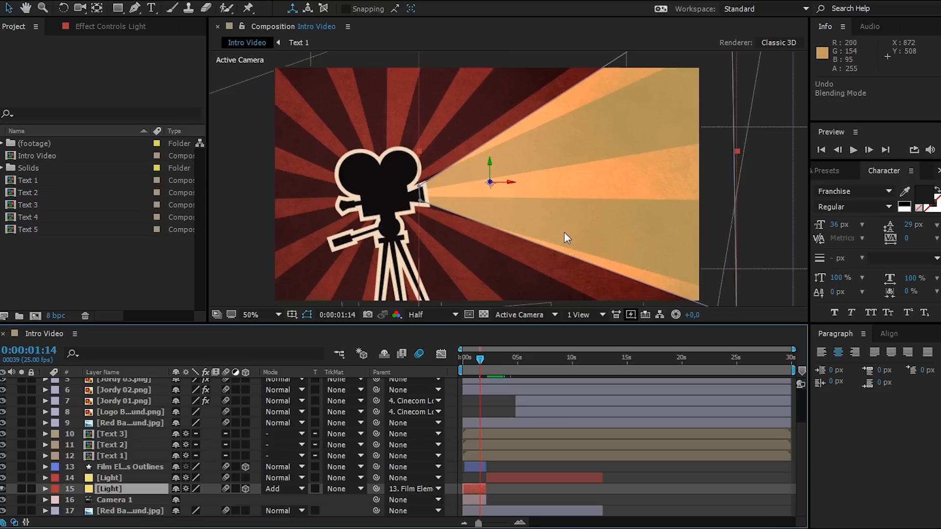
left_click(109, 489)
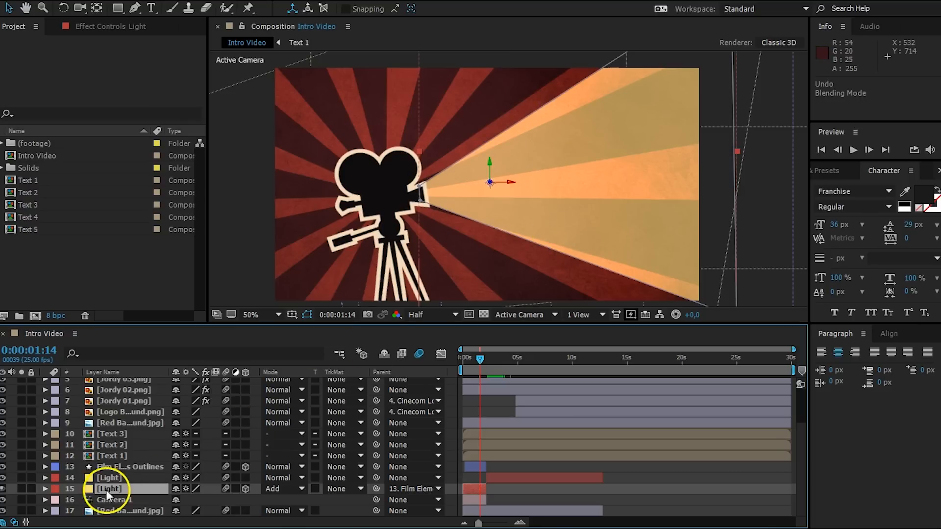
Step: Duplicate the Add-mode Light layer and select the new copy
left_click(109, 478)
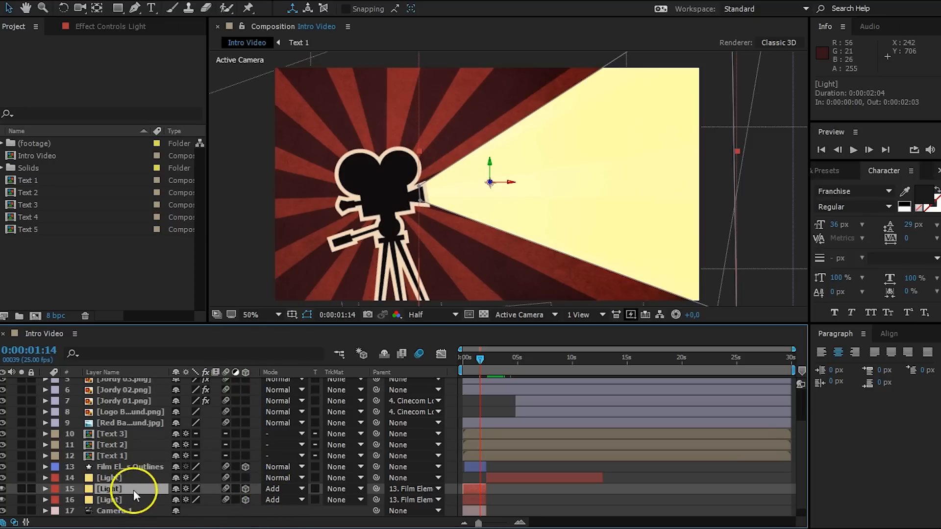
left_click(108, 500)
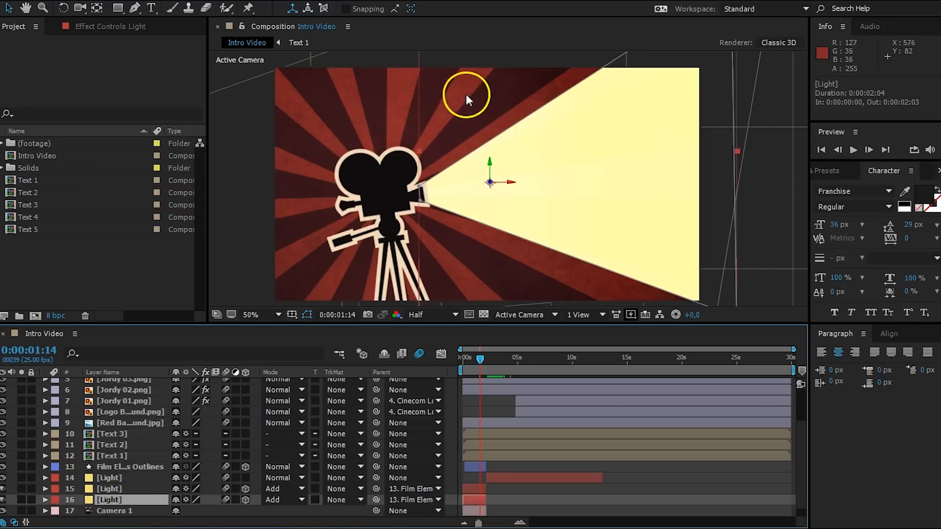
mouse_move(570, 184)
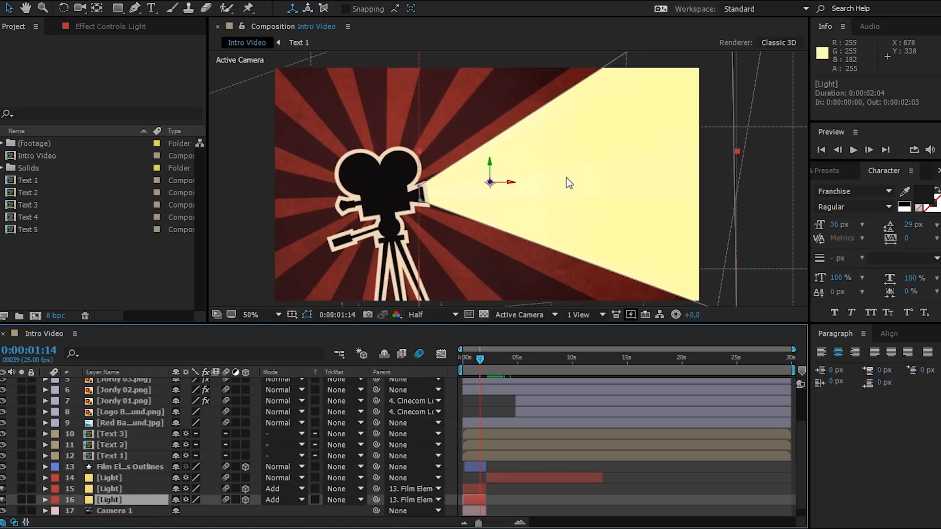
mouse_move(524, 224)
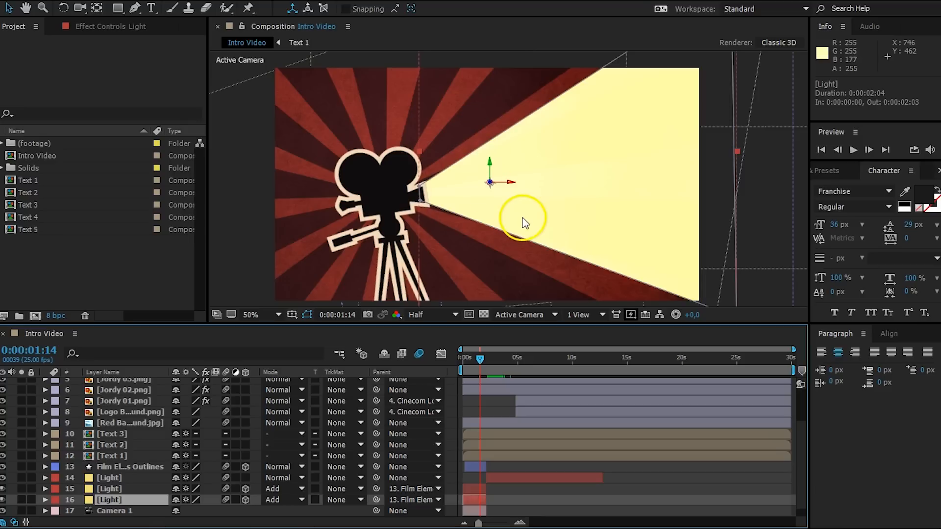
mouse_move(524, 225)
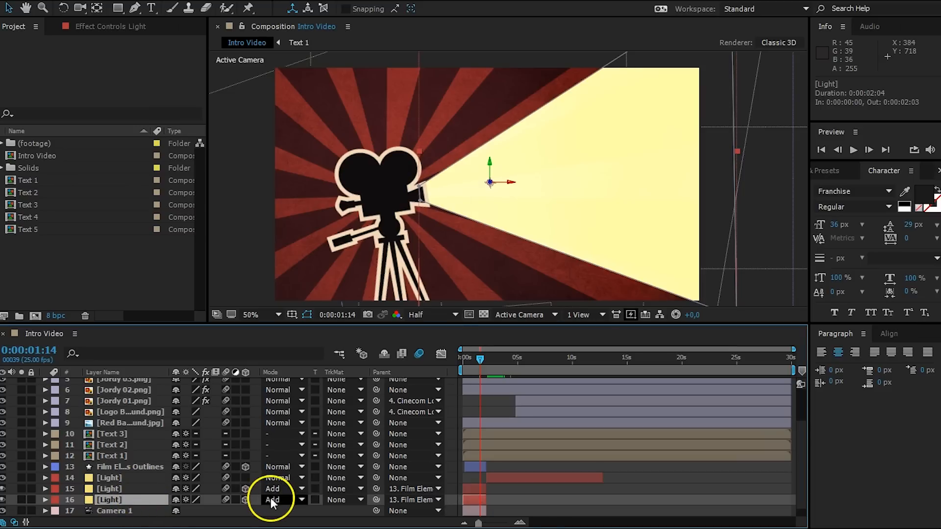
Step: Set the copied Light layer's blending mode to Overlay
left_click(280, 500)
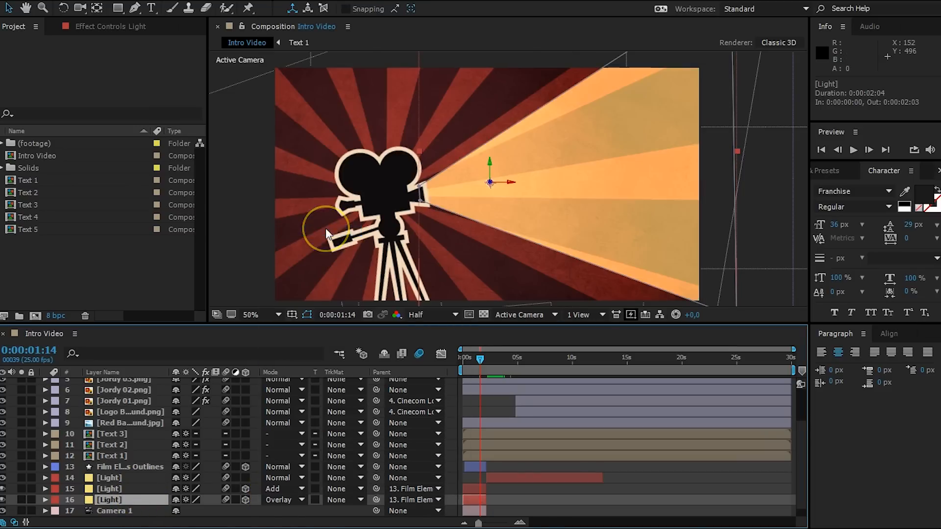
mouse_move(624, 128)
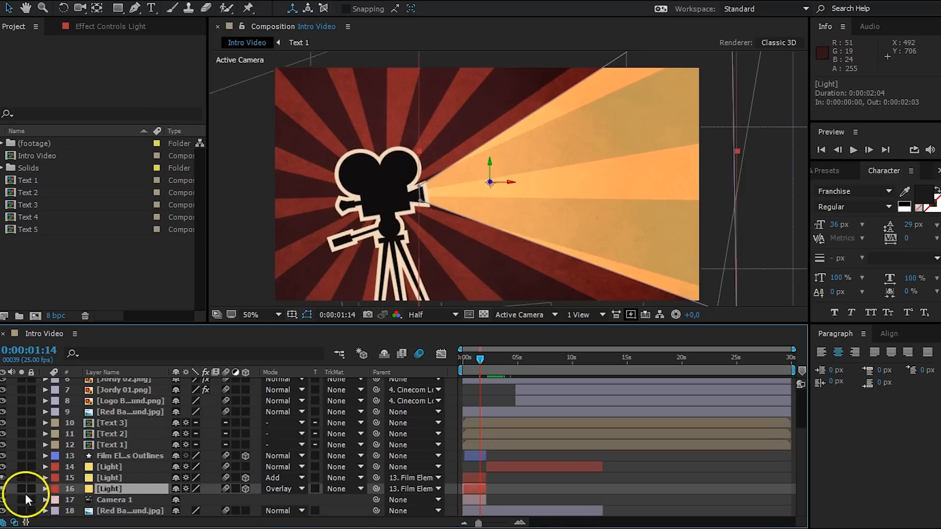
left_click(8, 489)
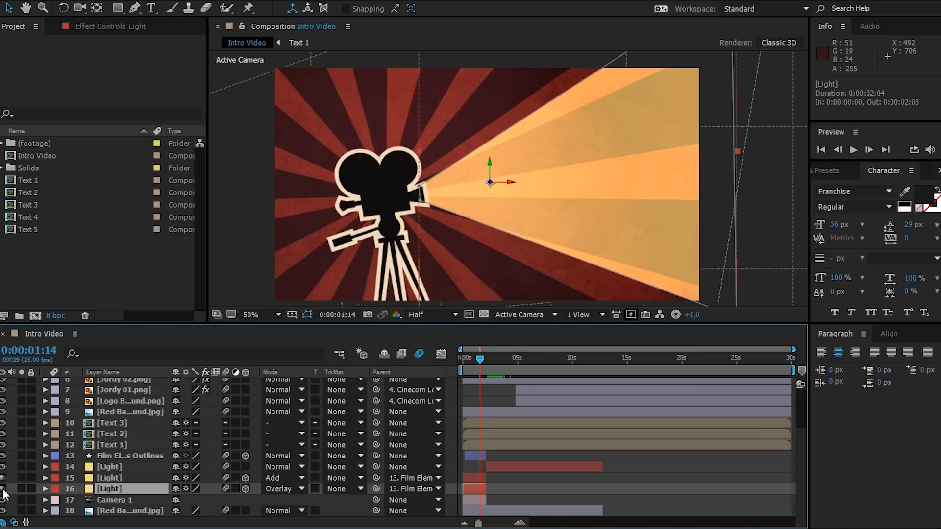
mouse_move(309, 497)
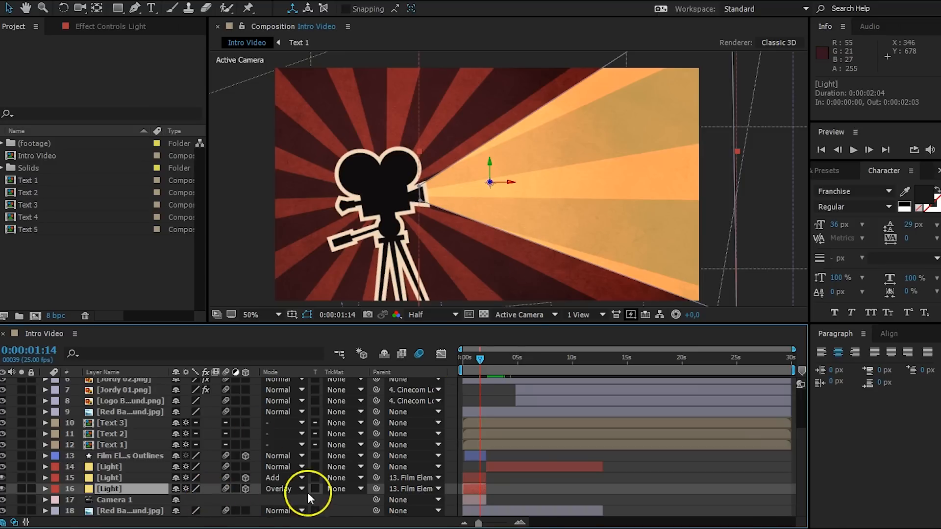
mouse_move(6, 483)
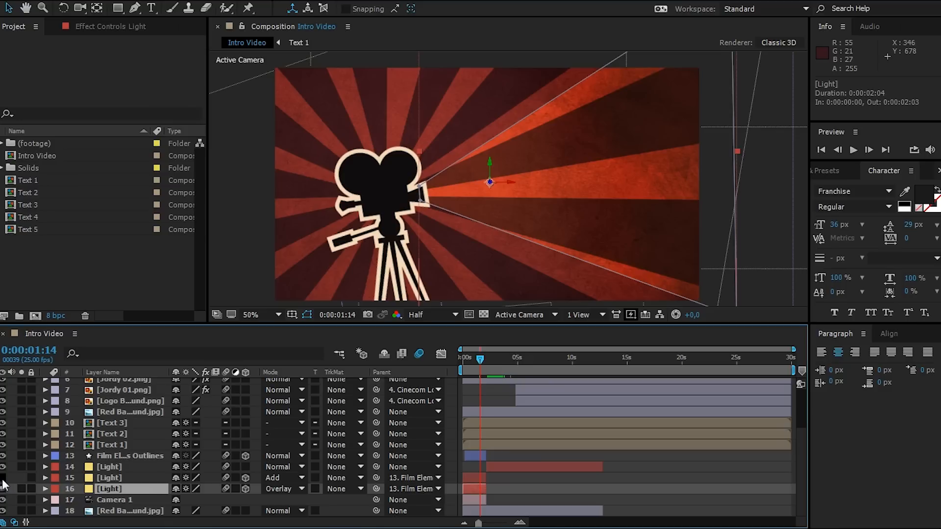
mouse_move(599, 194)
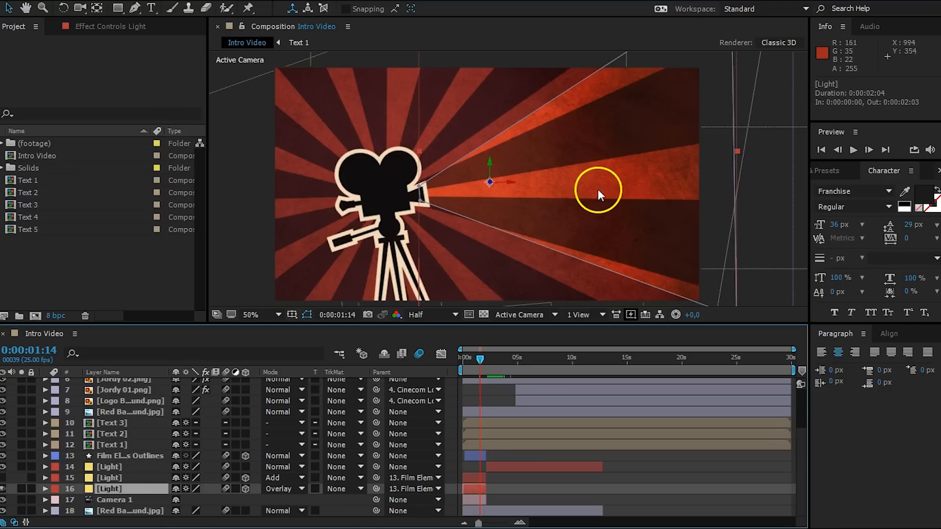
mouse_move(533, 99)
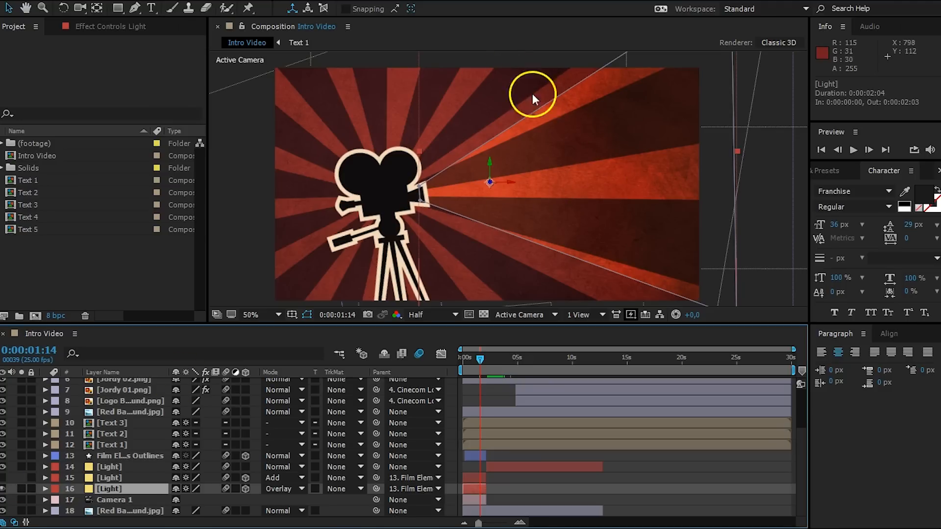
mouse_move(564, 210)
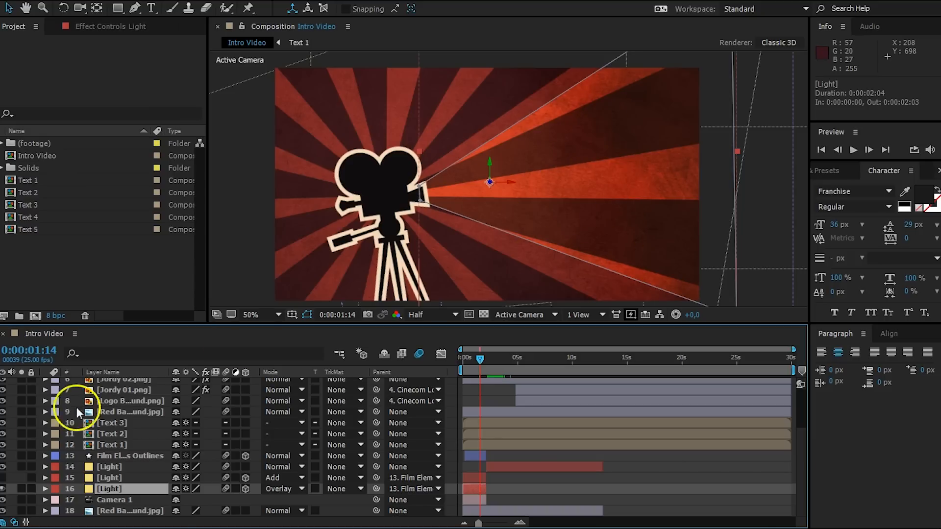
mouse_move(484, 227)
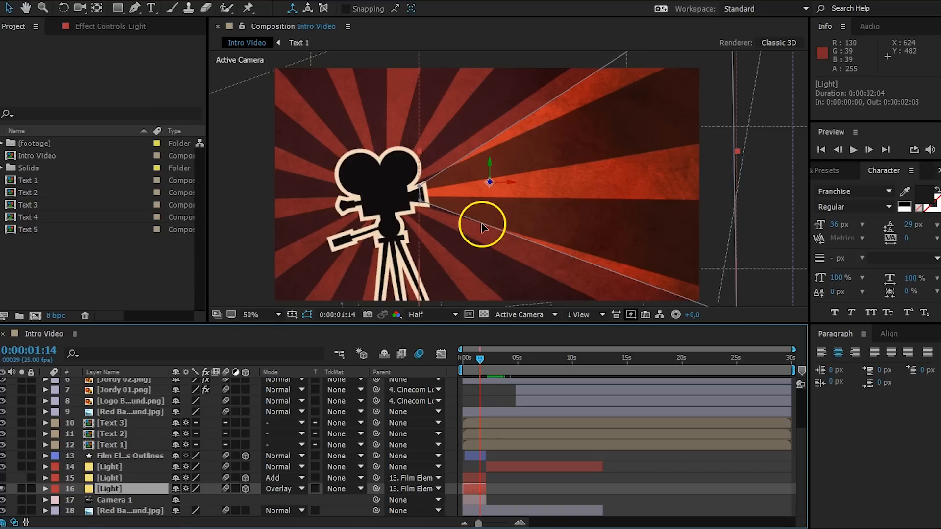
mouse_move(6, 483)
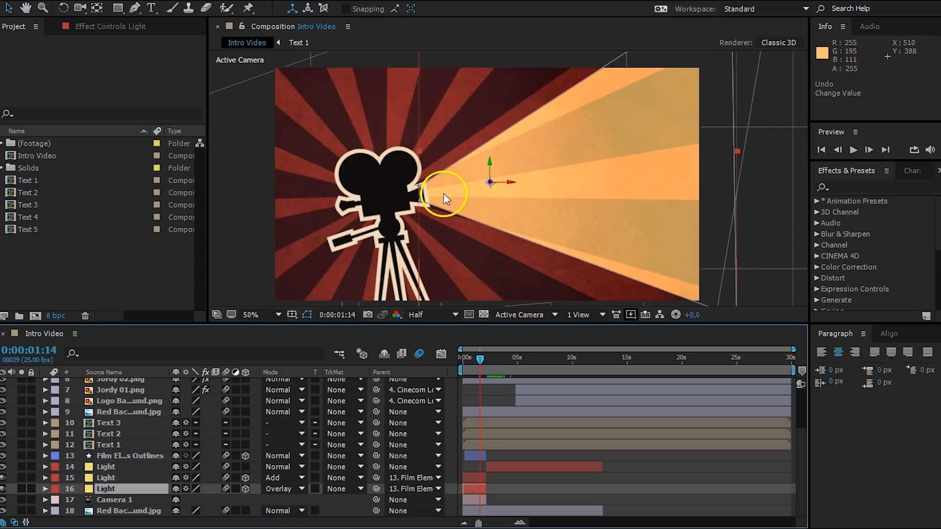
mouse_move(450, 204)
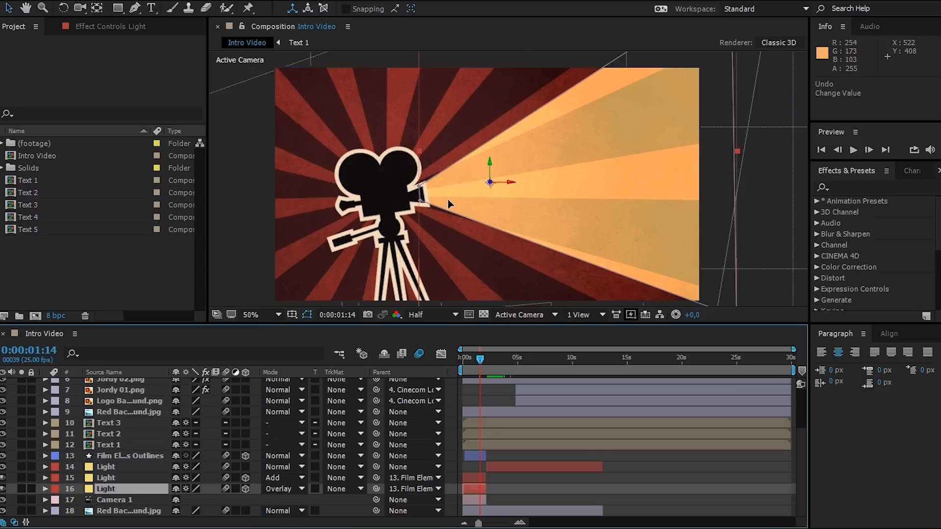
mouse_move(433, 217)
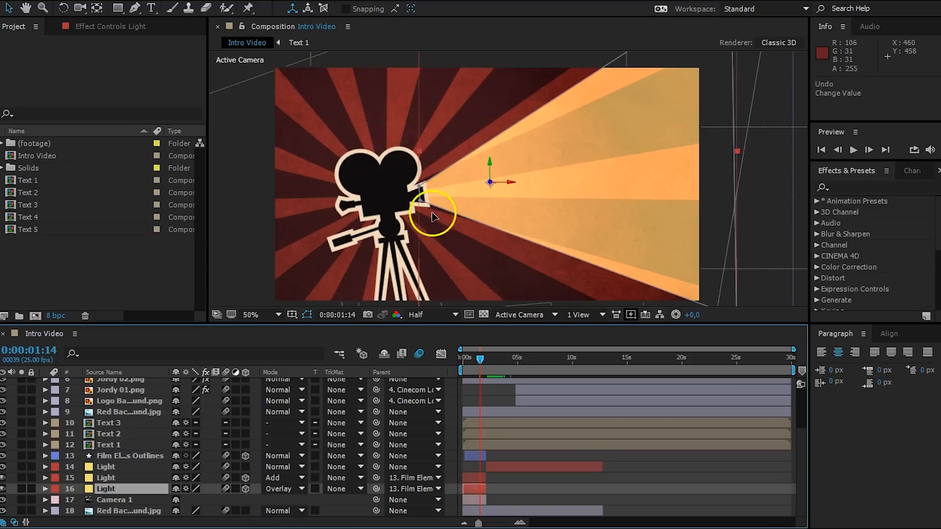
Step: Apply Fast Blur with blurriness 29 to the upper Light layer
left_click(107, 478)
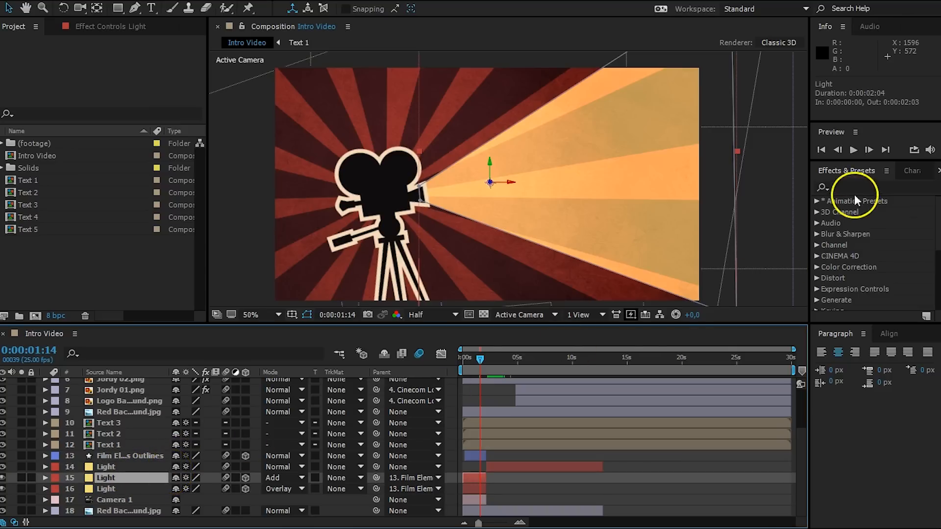
type("fas")
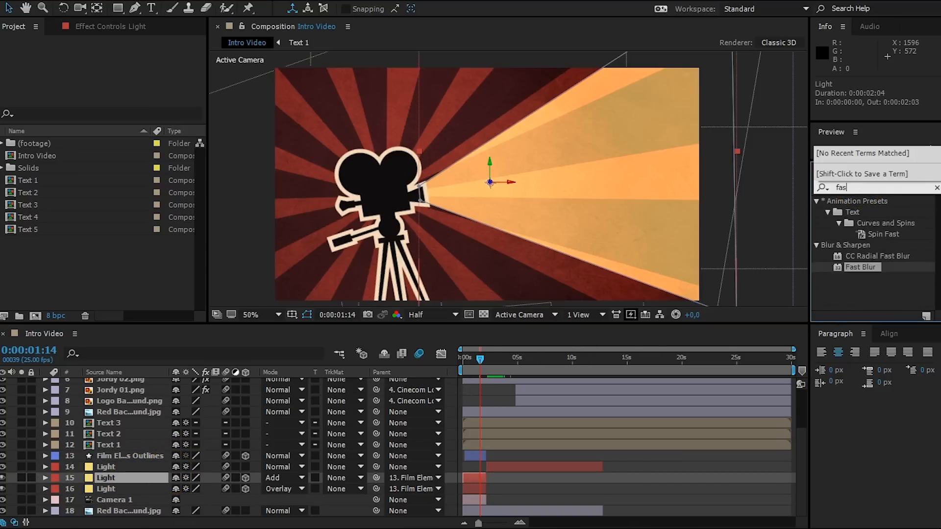
type("t bl")
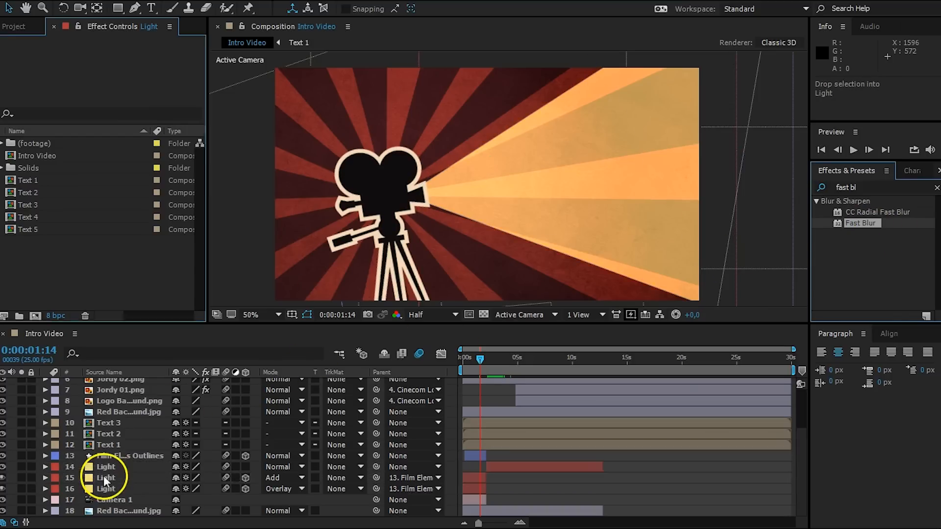
left_click(106, 478)
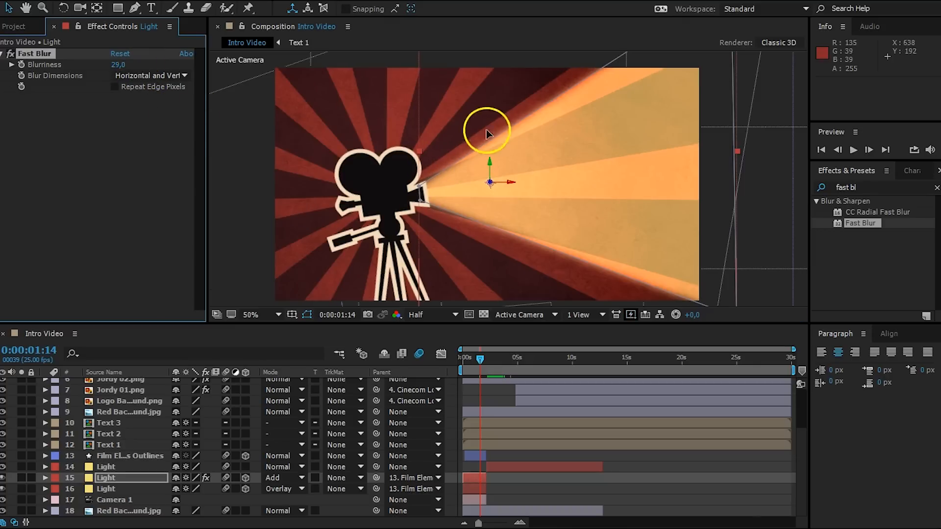
mouse_move(789, 318)
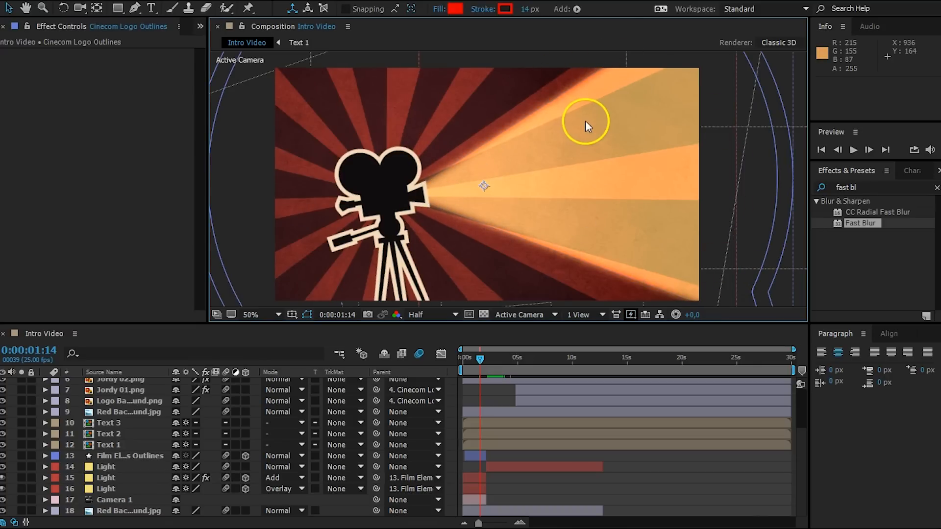
mouse_move(534, 165)
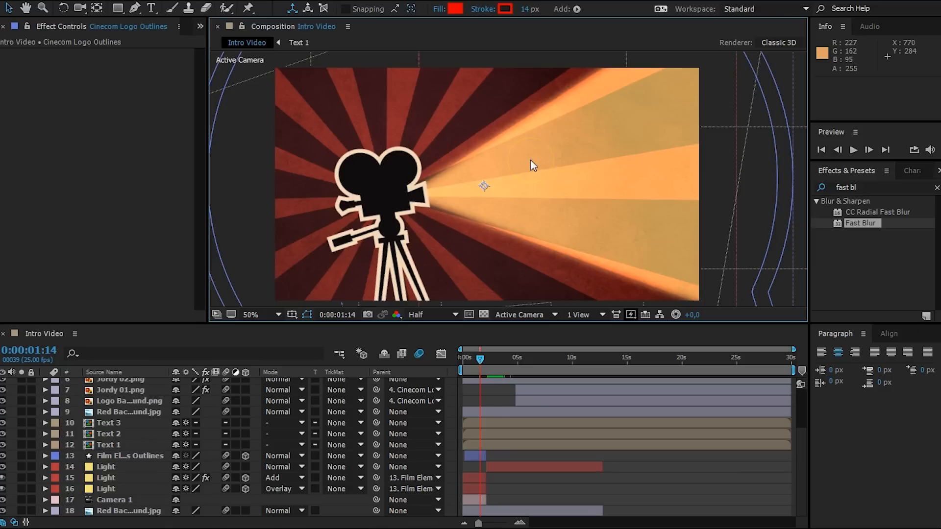
Step: Move the blurred Add Light layer beneath the Overlay Light layer, then deselect
left_click(107, 478)
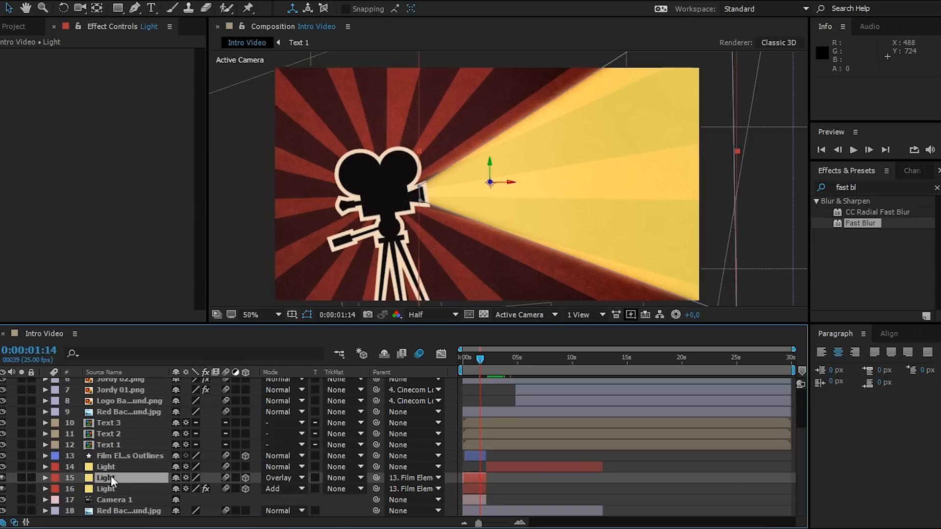
left_click(129, 455)
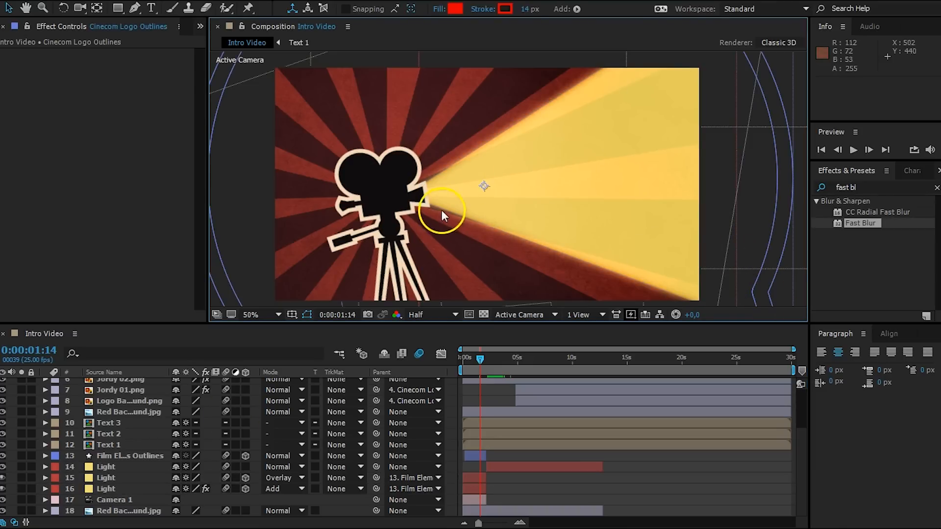
mouse_move(561, 90)
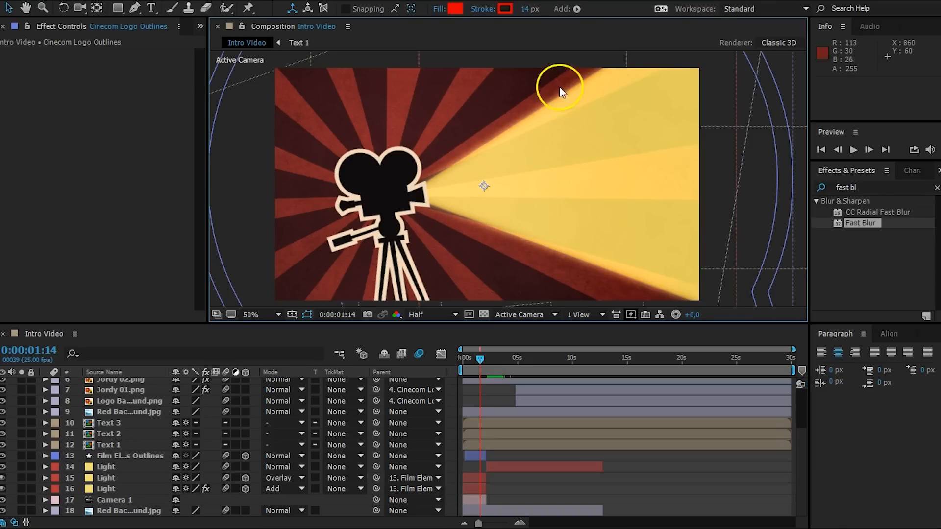
mouse_move(483, 114)
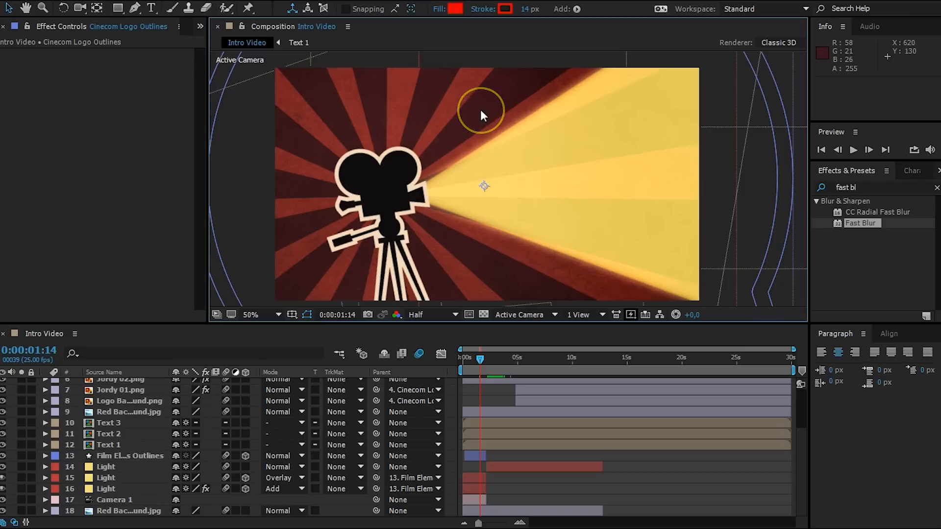
mouse_move(413, 102)
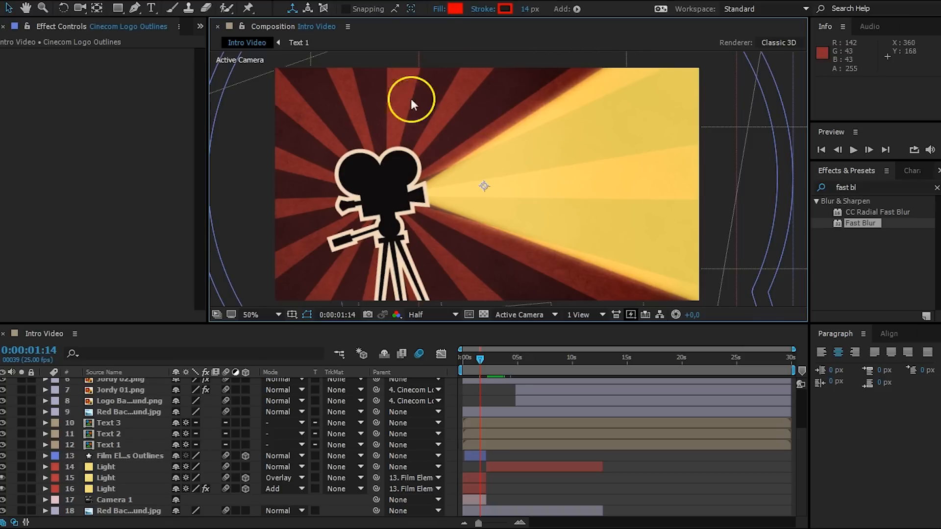
mouse_move(593, 241)
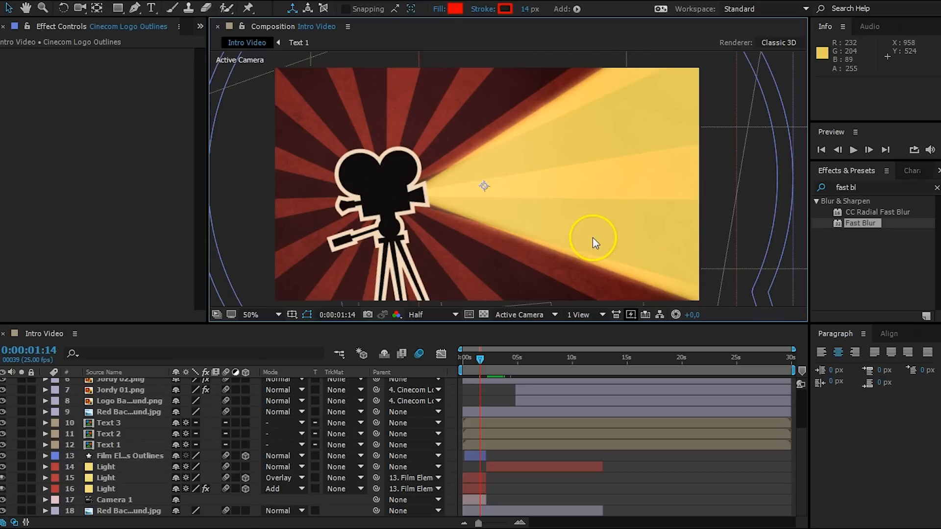
mouse_move(539, 196)
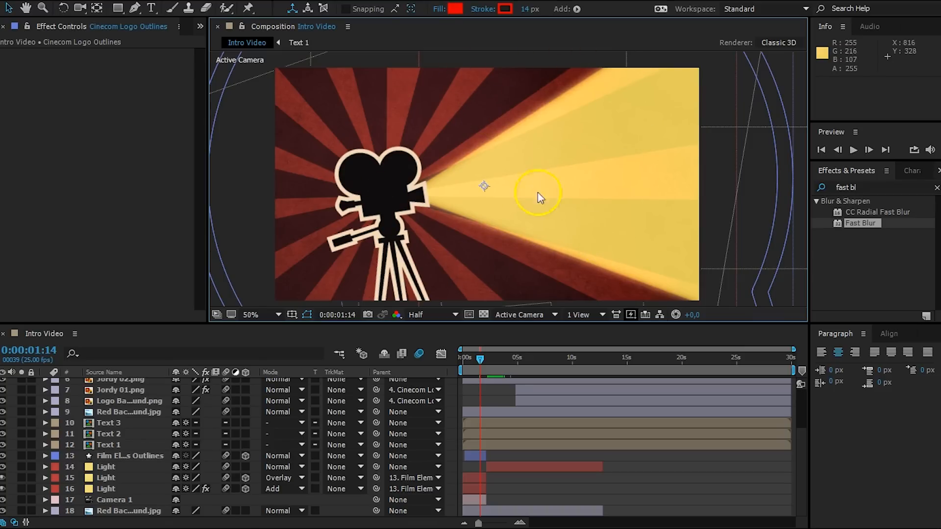
mouse_move(108, 495)
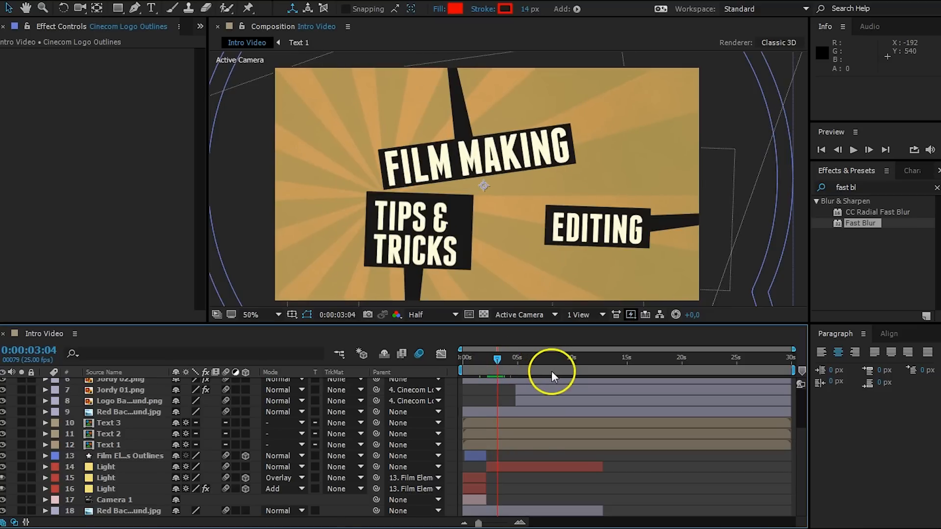
Step: Change layer 14 Light's blending mode to Add near 0:00:04:13
left_click(105, 467)
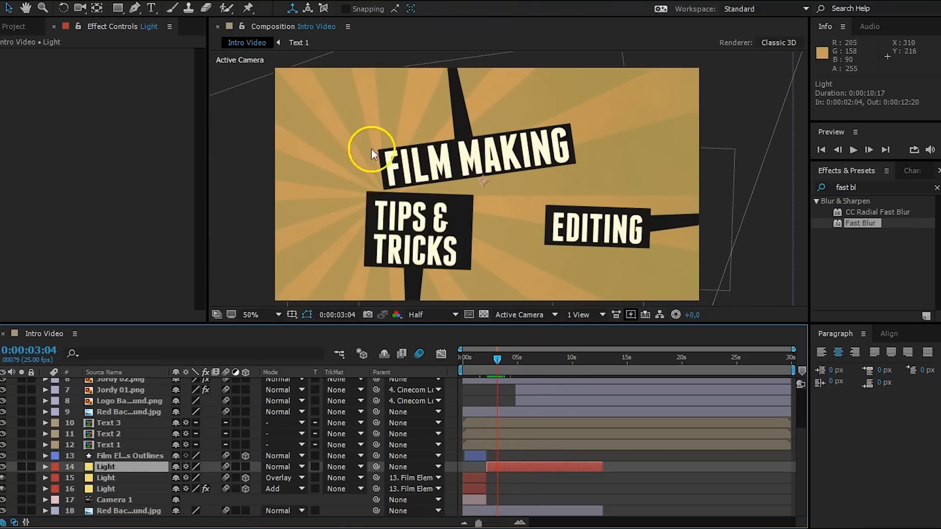
left_click(284, 467)
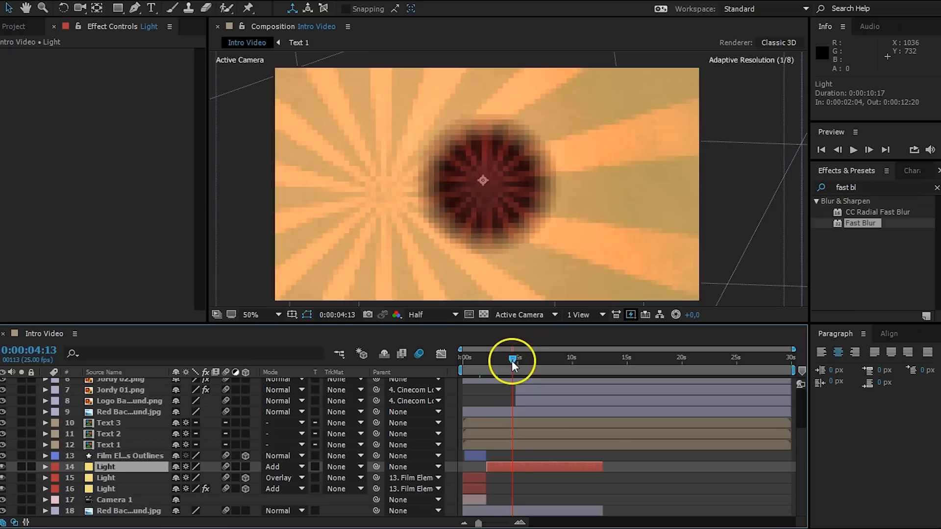
mouse_move(467, 274)
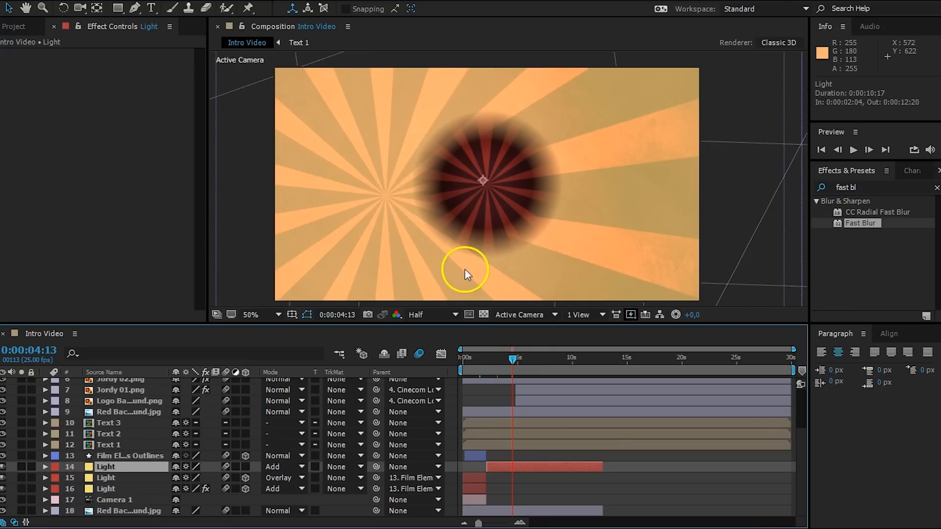
mouse_move(492, 258)
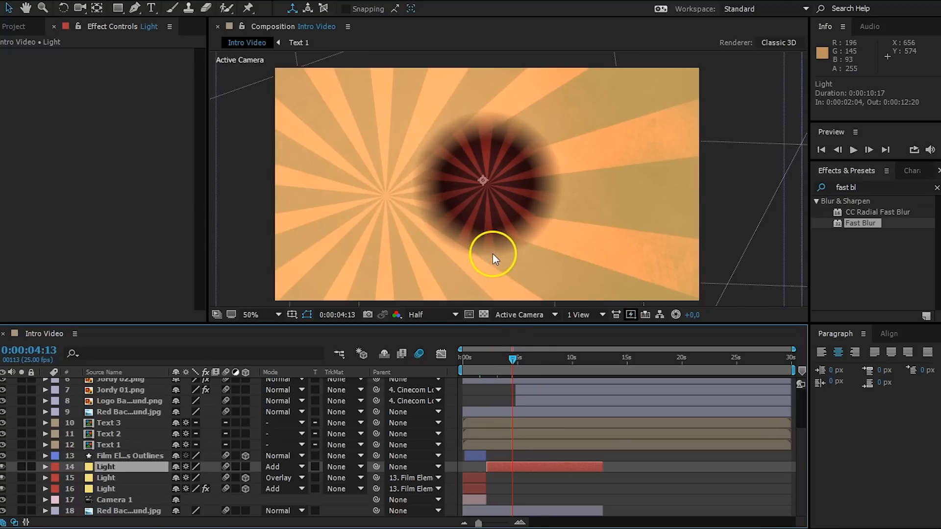
mouse_move(540, 158)
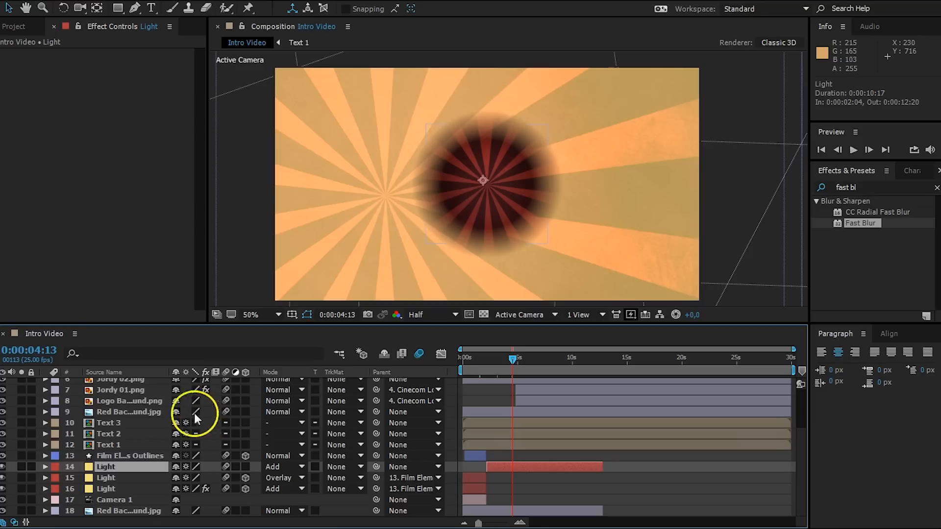
Step: Duplicate Red Background.jpg and set the copy's blending mode to Add
left_click(128, 411)
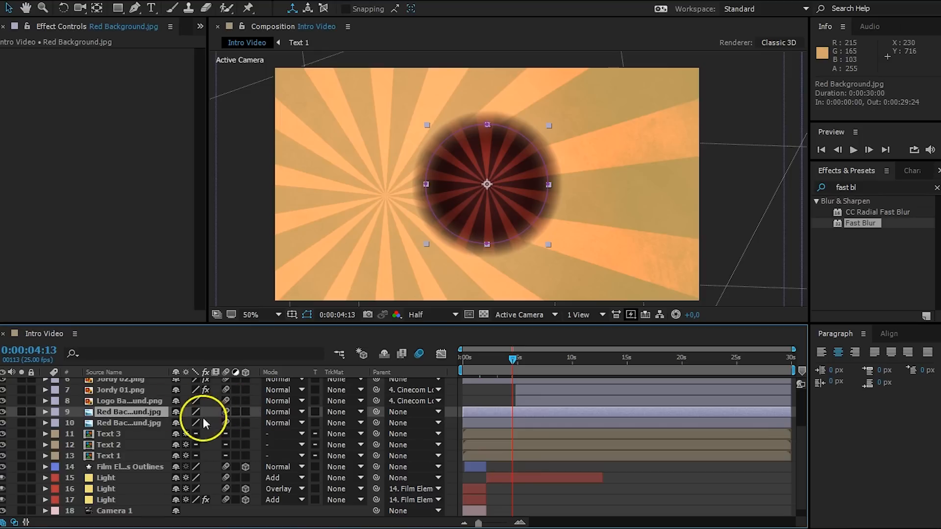
mouse_move(469, 176)
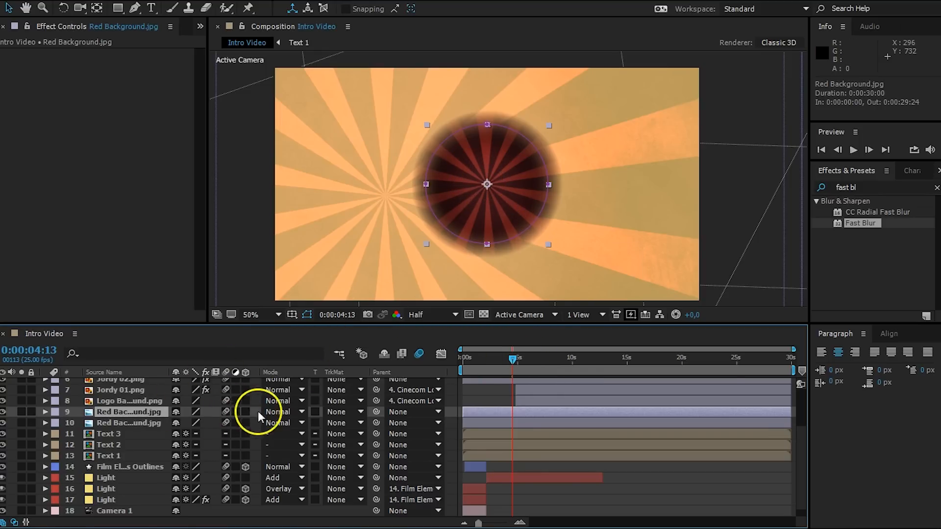
left_click(282, 412)
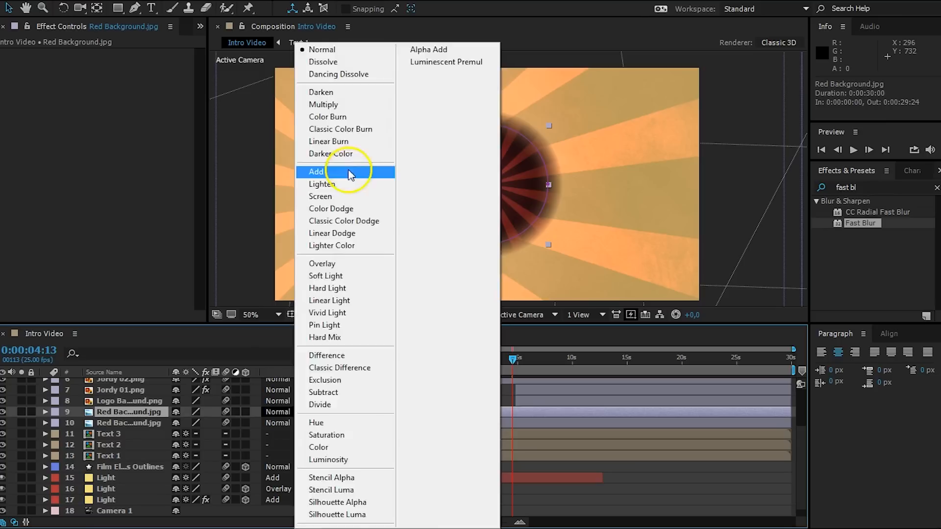
left_click(316, 172)
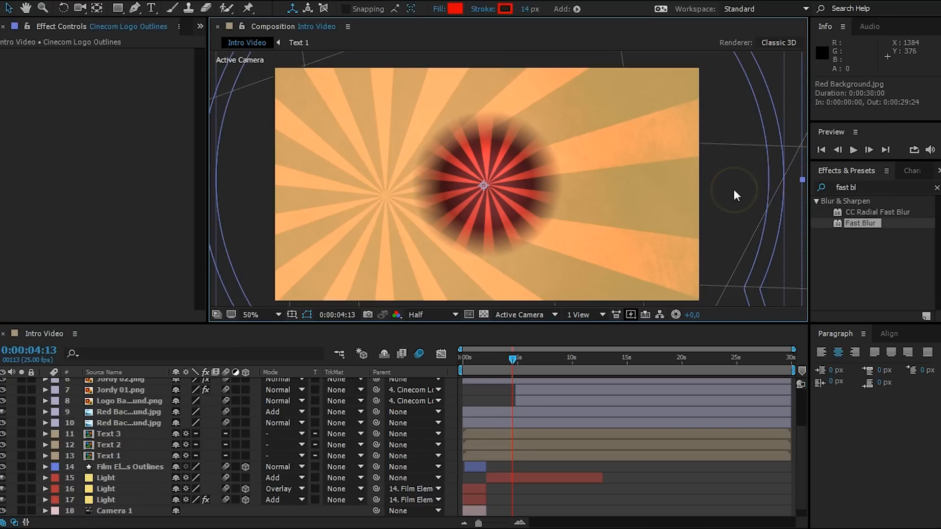
mouse_move(737, 194)
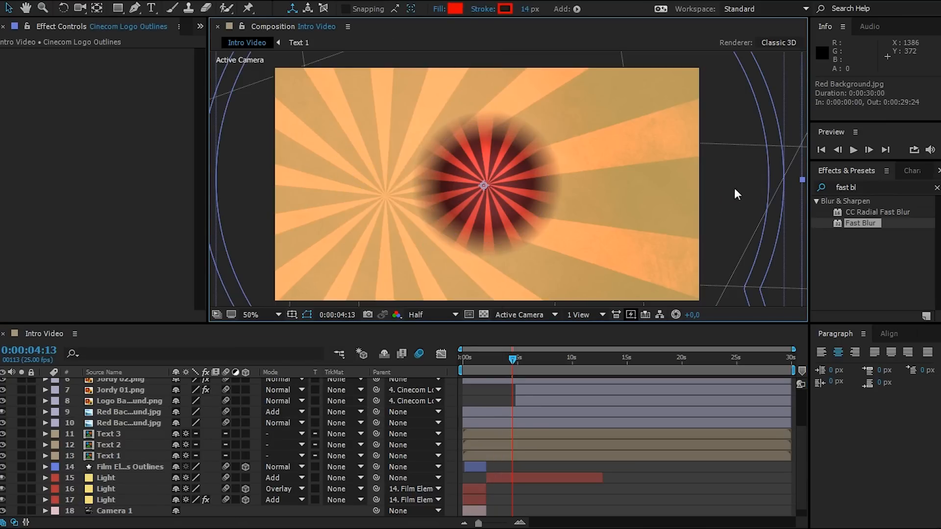
mouse_move(452, 191)
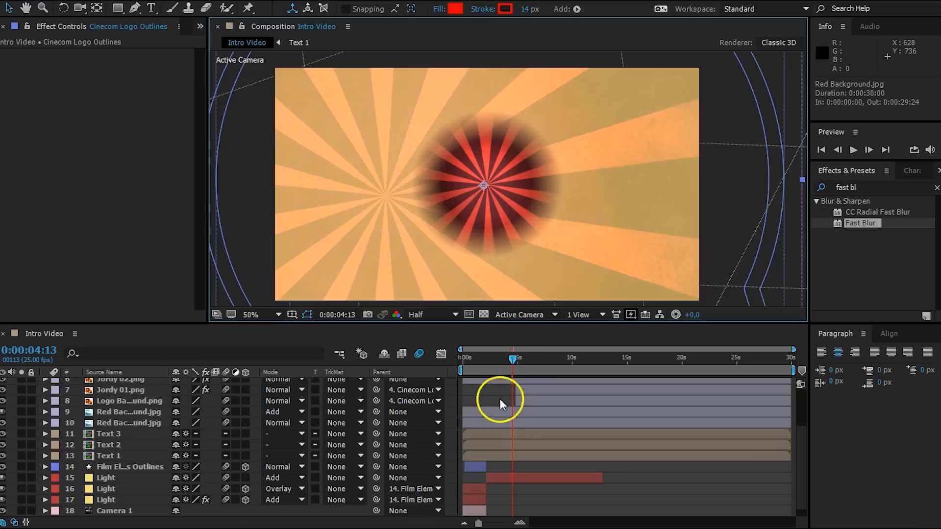
left_click(128, 412)
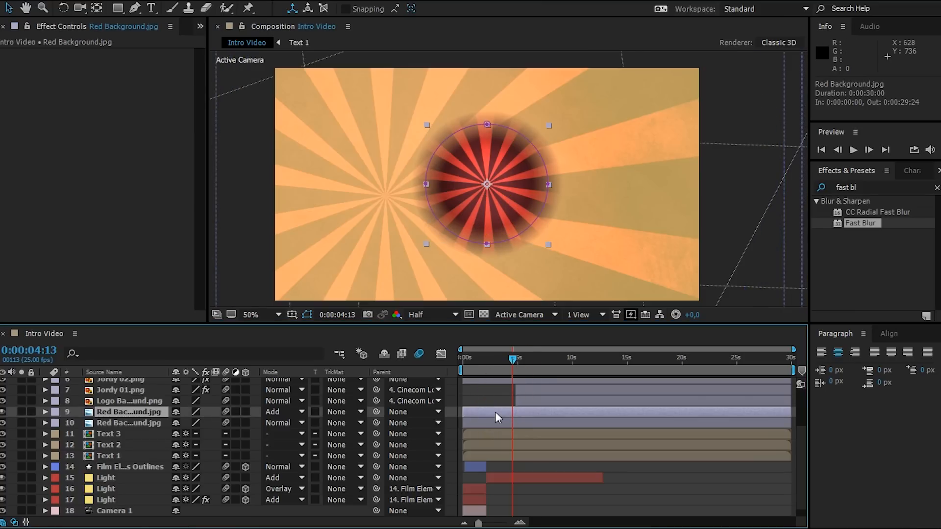
Step: Keyframe Red Background's Scale from 24.5% to 49% between 0:00:04:14 and 0:00:04:16
left_click(45, 412)
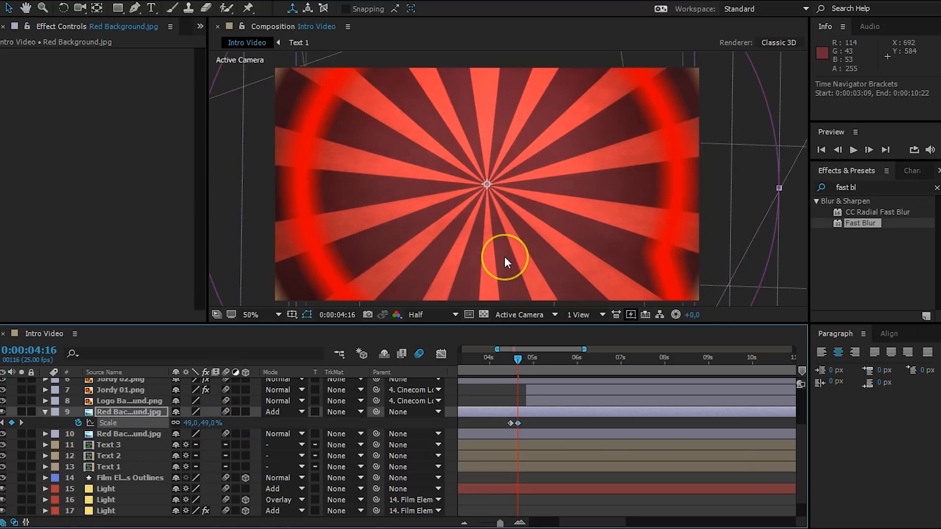
mouse_move(504, 259)
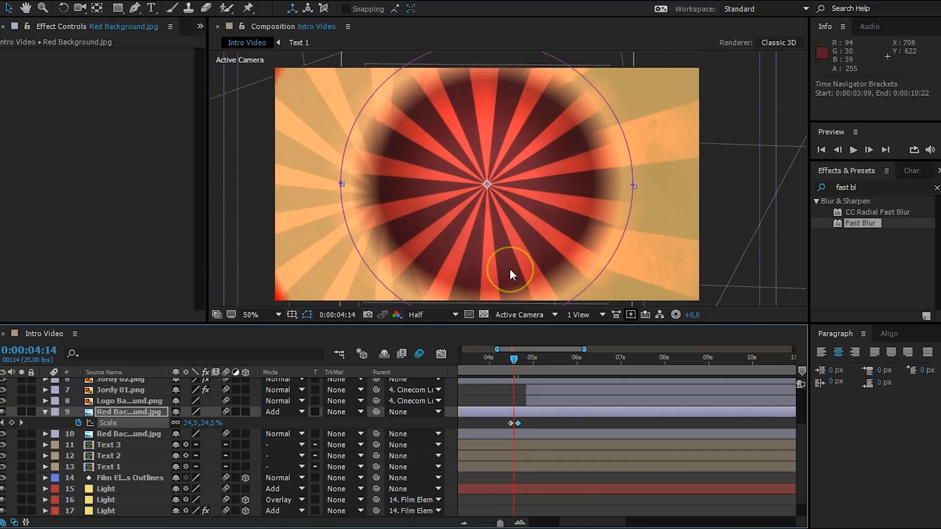
mouse_move(5, 417)
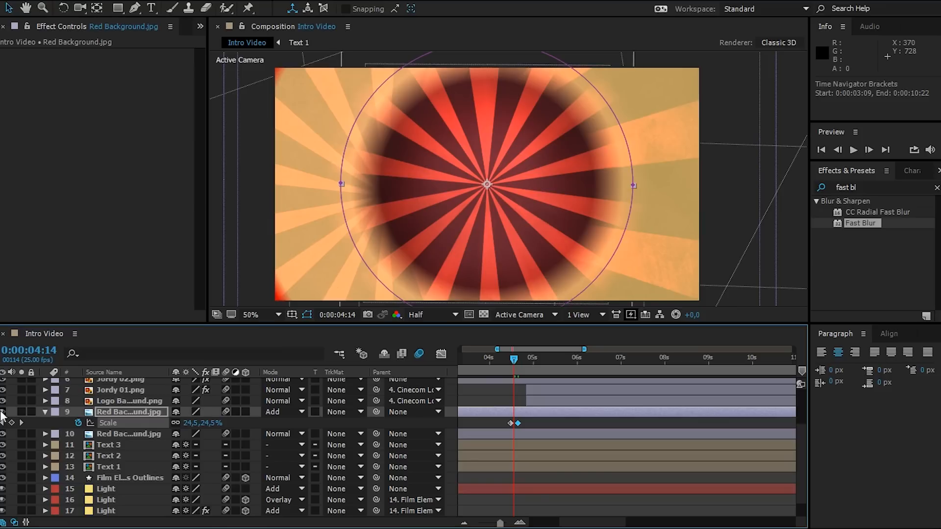
mouse_move(344, 171)
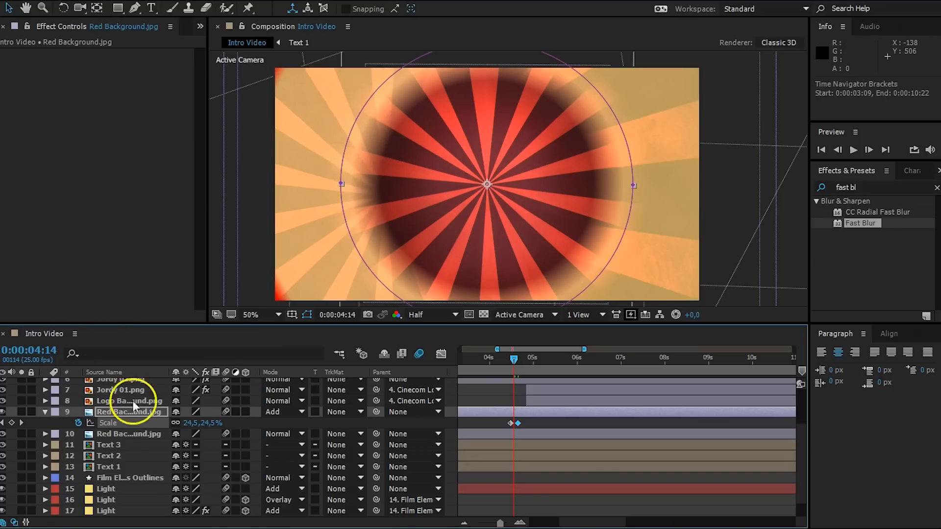
left_click(127, 433)
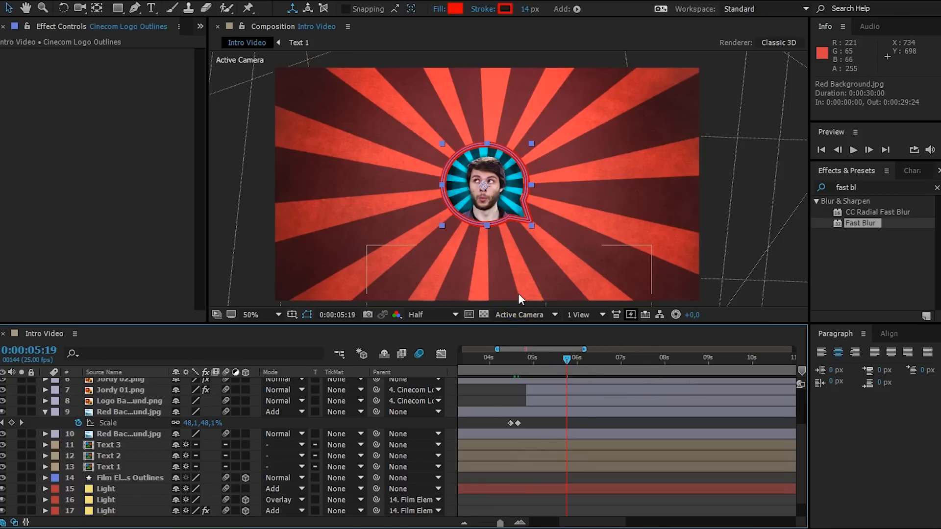
mouse_move(521, 294)
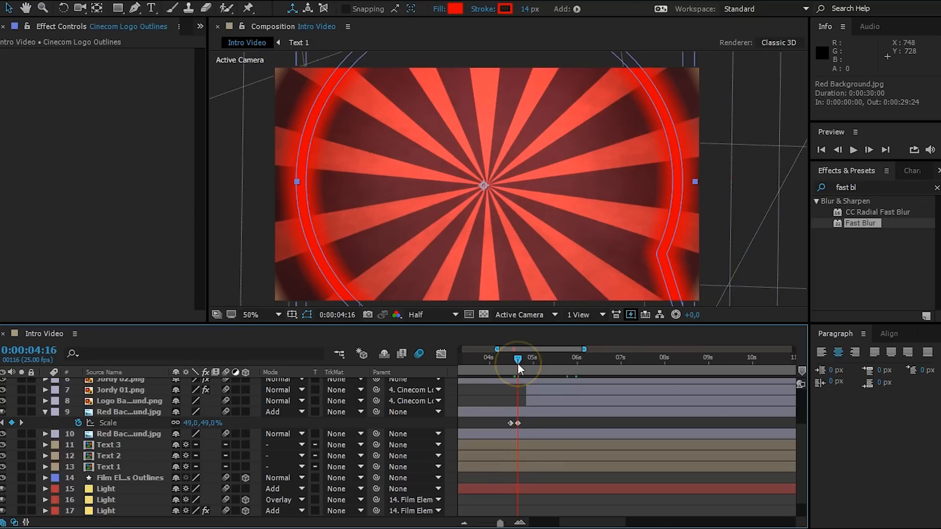
Step: Fade the Red Background layer's opacity to 0% just after its scale-burst peak
left_click(129, 411)
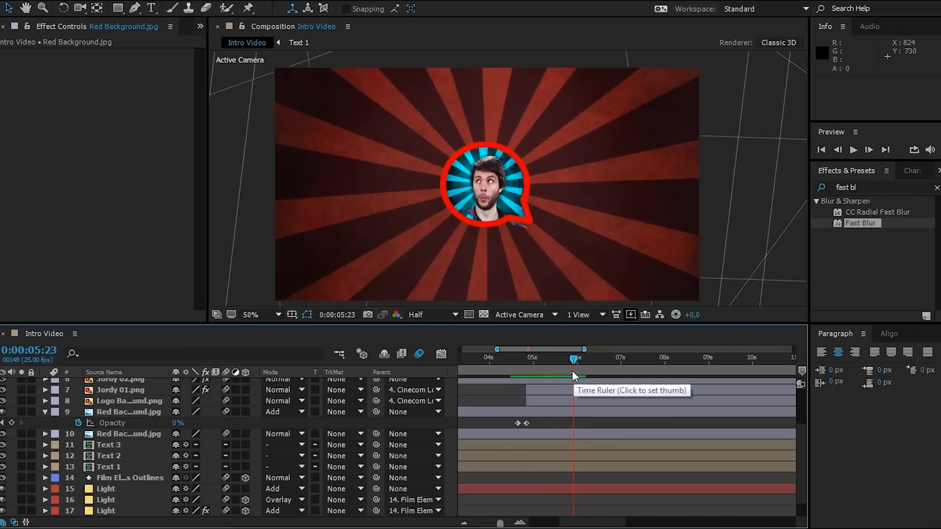
left_click(485, 187)
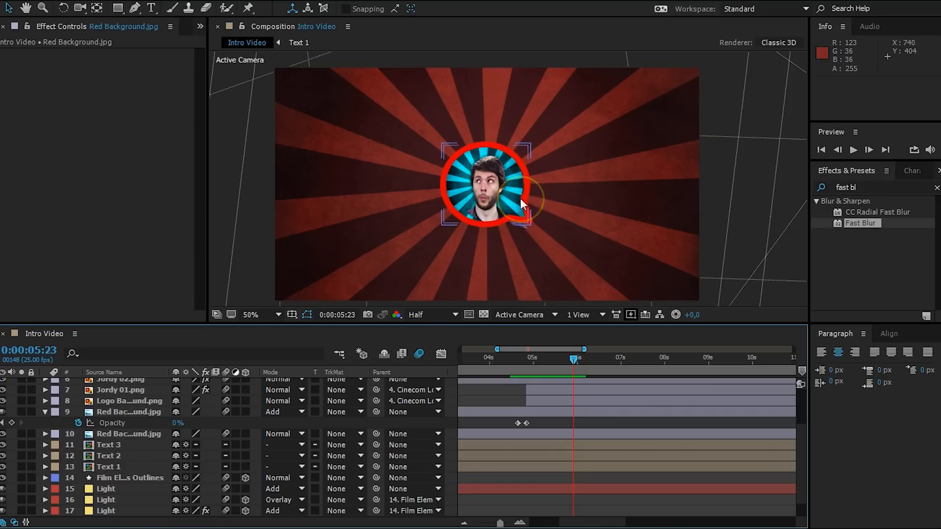
mouse_move(522, 195)
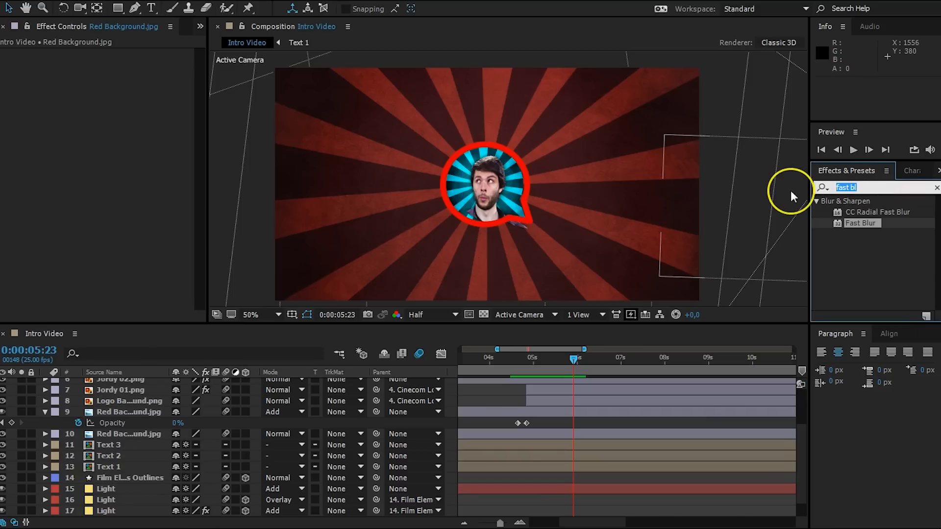
Step: Apply CC Force Motion Blur to Jordy 02.png and Jordy 03.png and adjust its options
type("forc")
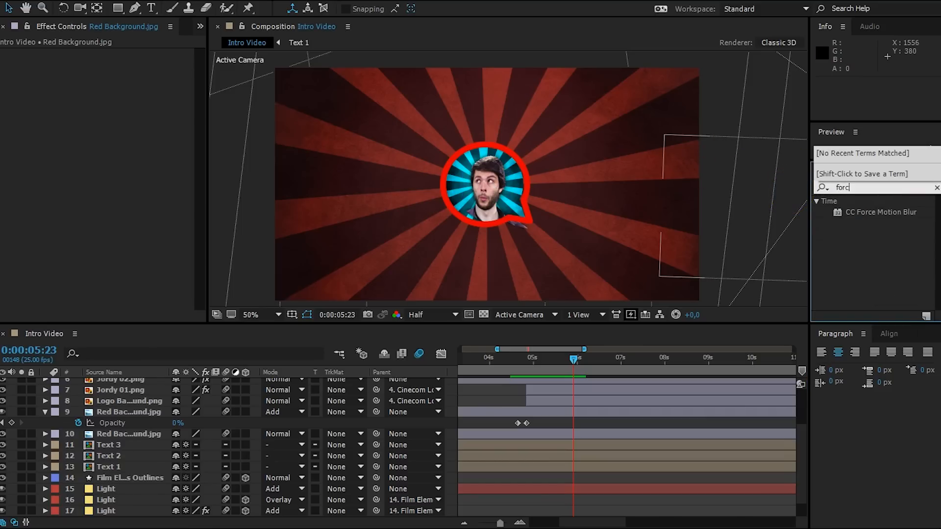
left_click(849, 170)
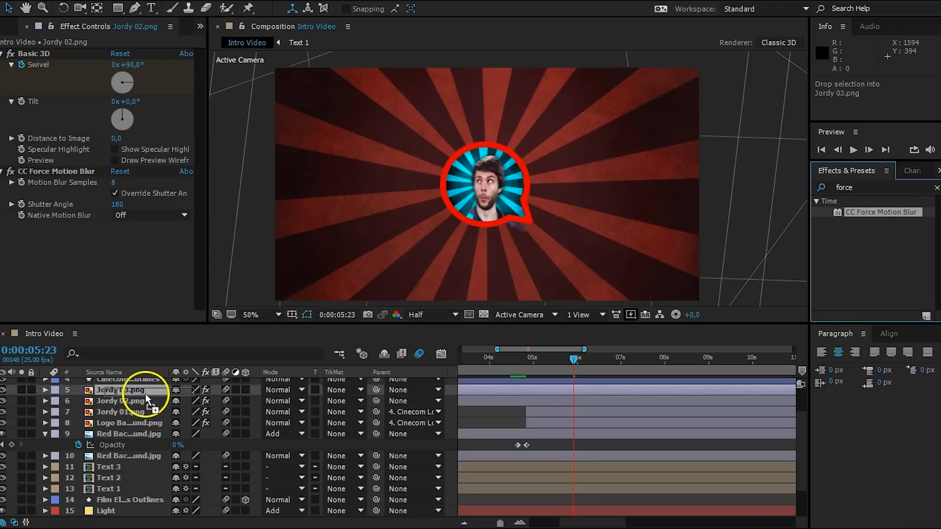
left_click(120, 390)
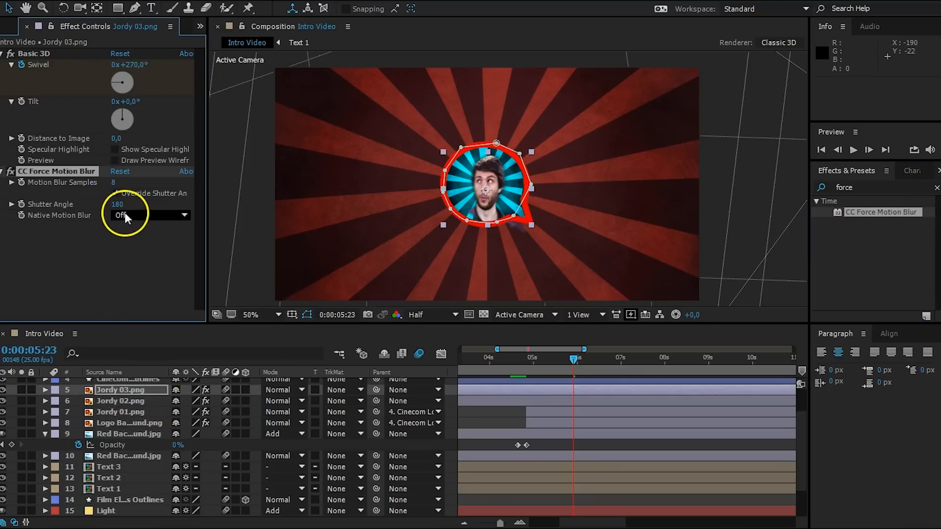
left_click(114, 192)
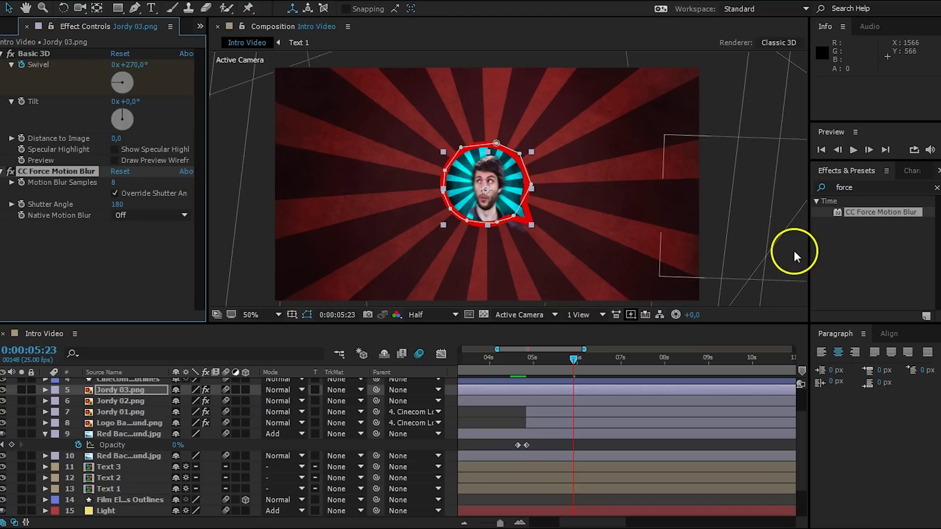
left_click(551, 350)
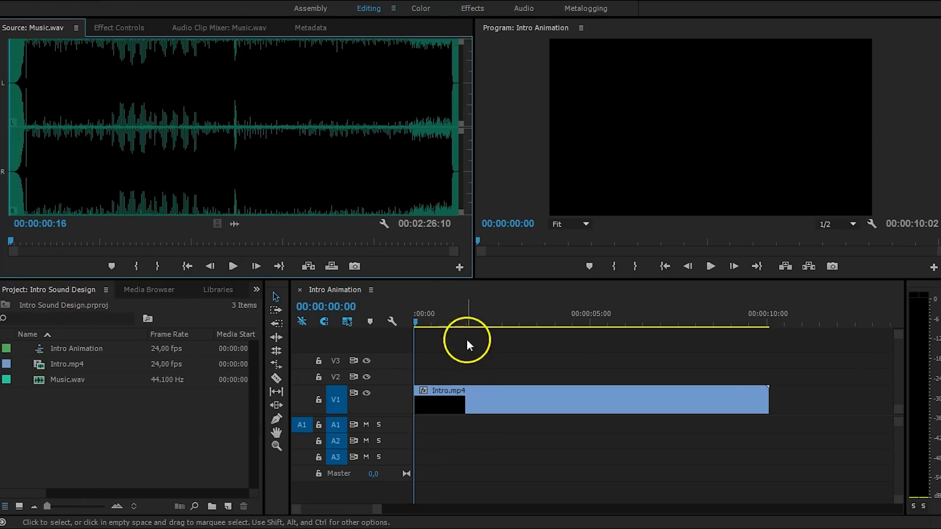
Step: Scrub the Intro Animation timeline to around the five-second mark
left_click(485, 322)
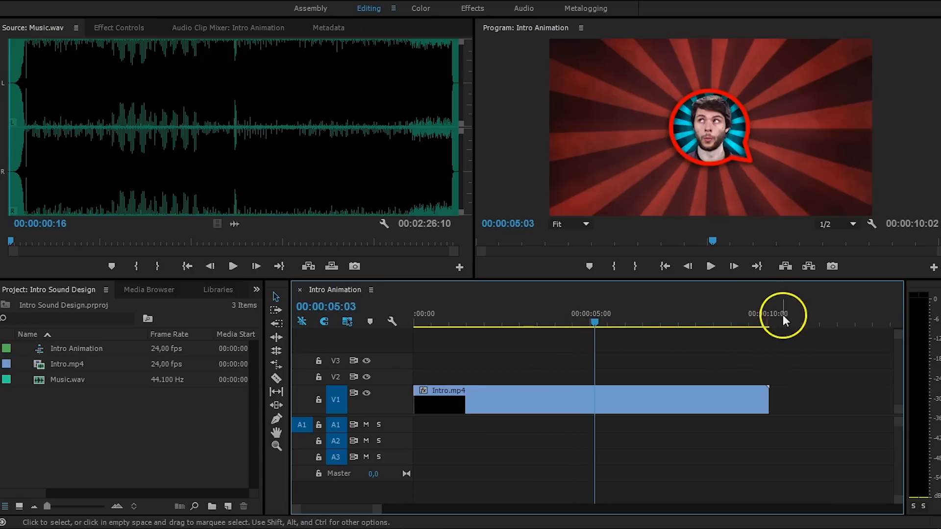
mouse_move(262, 150)
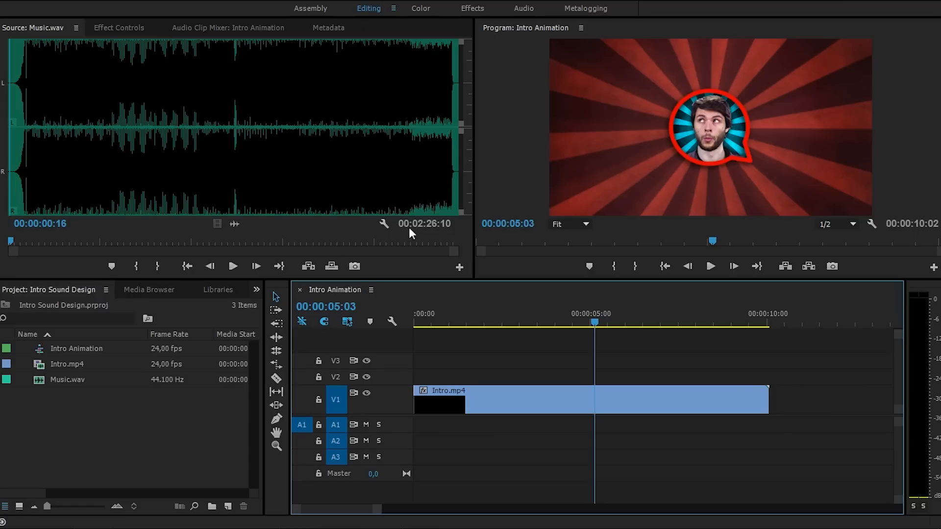
mouse_move(222, 209)
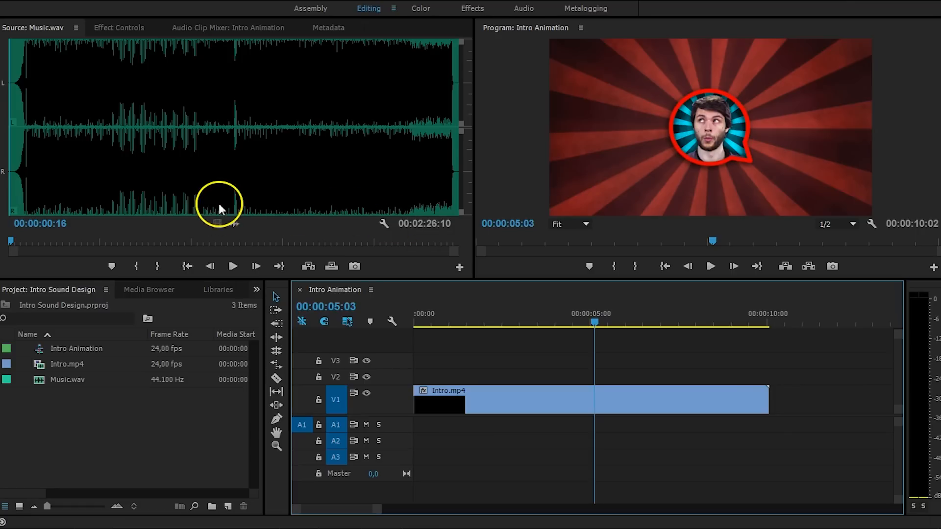
mouse_move(24, 192)
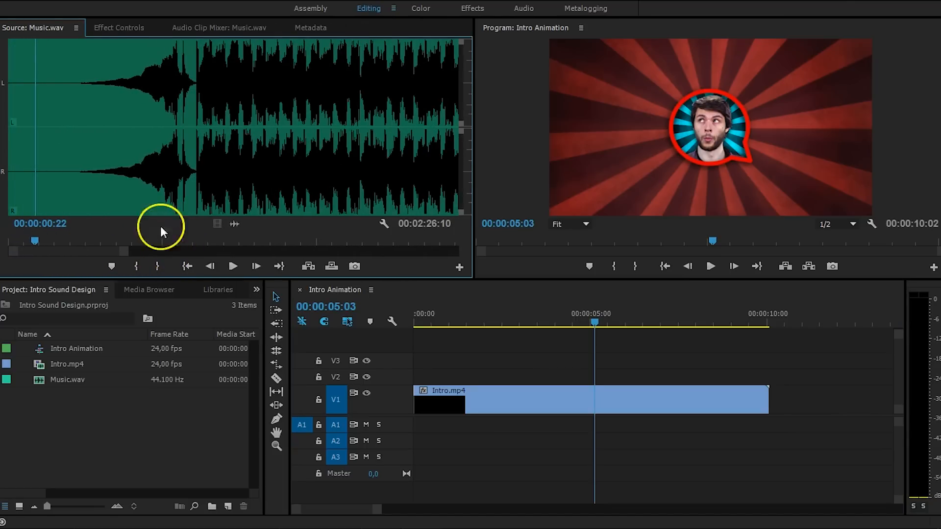
Step: Scrub Music.wav in the Source Monitor to the beat drop
left_click(232, 266)
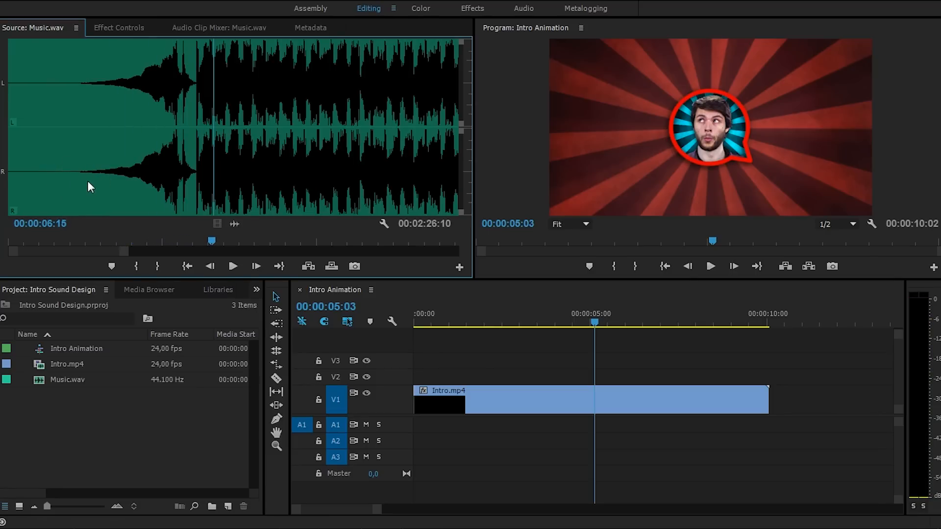
mouse_move(144, 162)
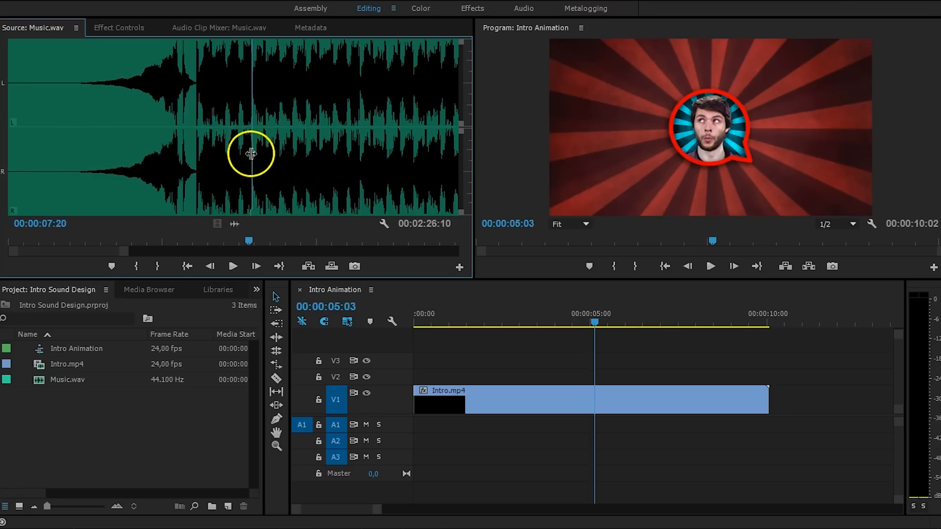
left_click(254, 152)
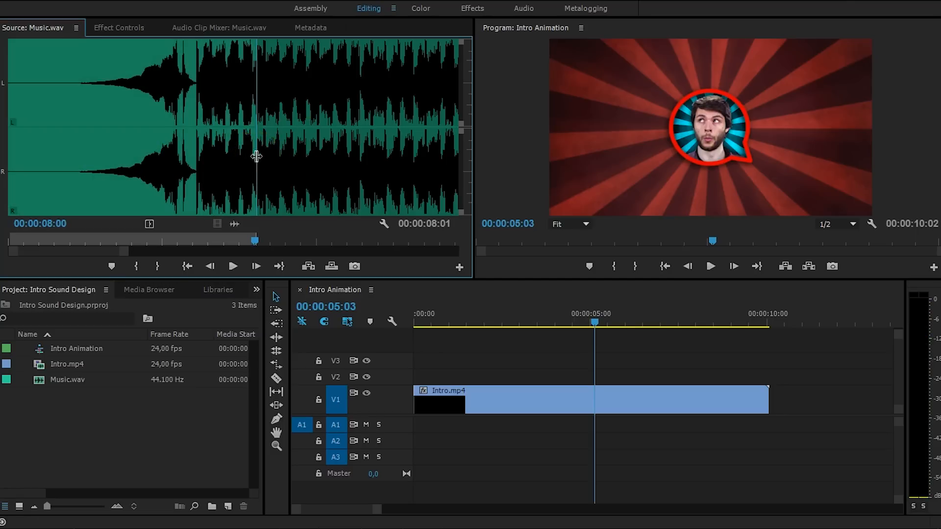
mouse_move(243, 150)
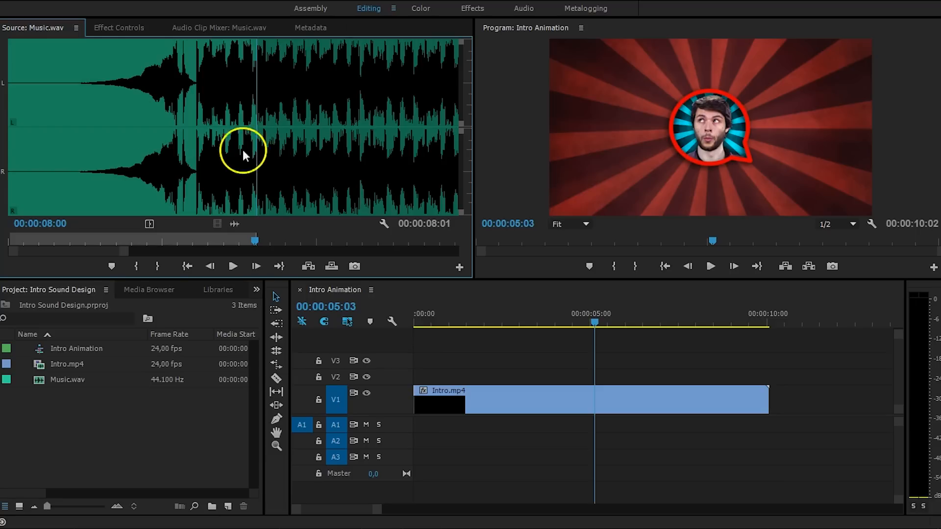
mouse_move(398, 265)
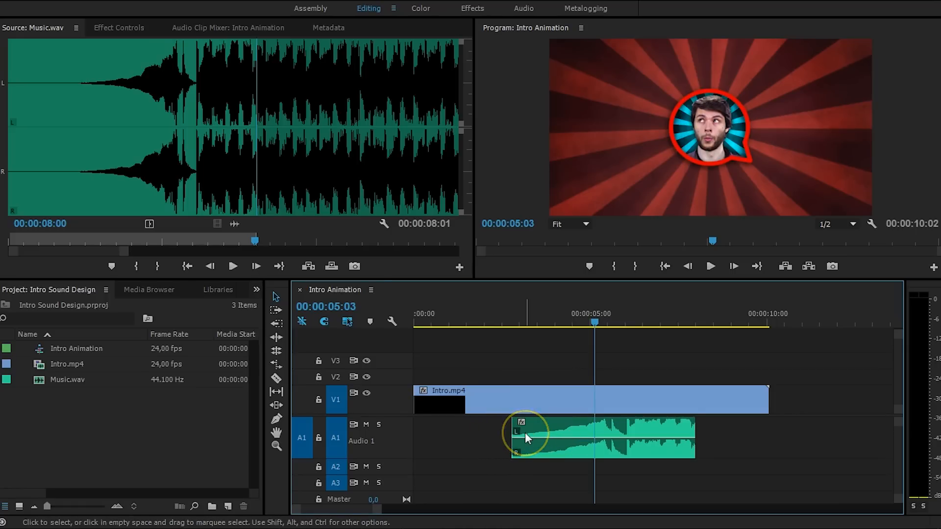
Step: Add the default crossfade to the music clip on A1 and scrub around five seconds
right_click(525, 432)
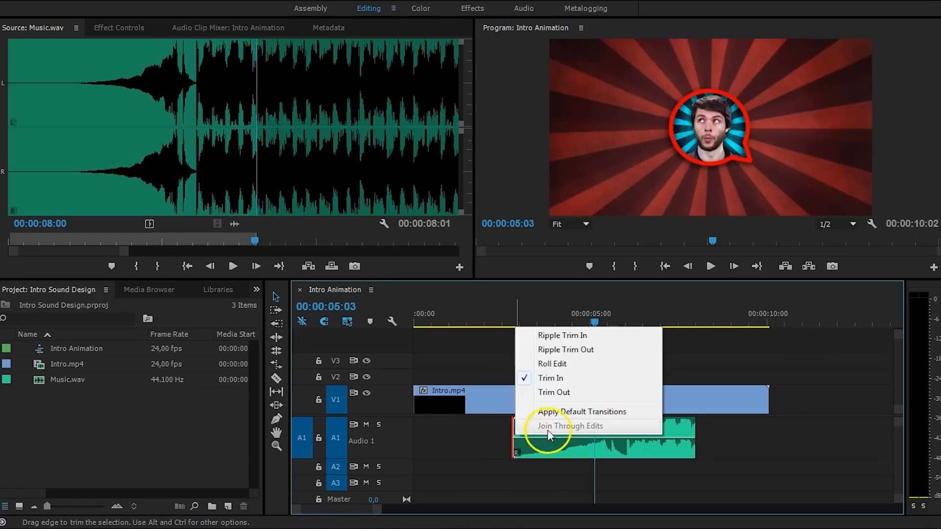
left_click(581, 412)
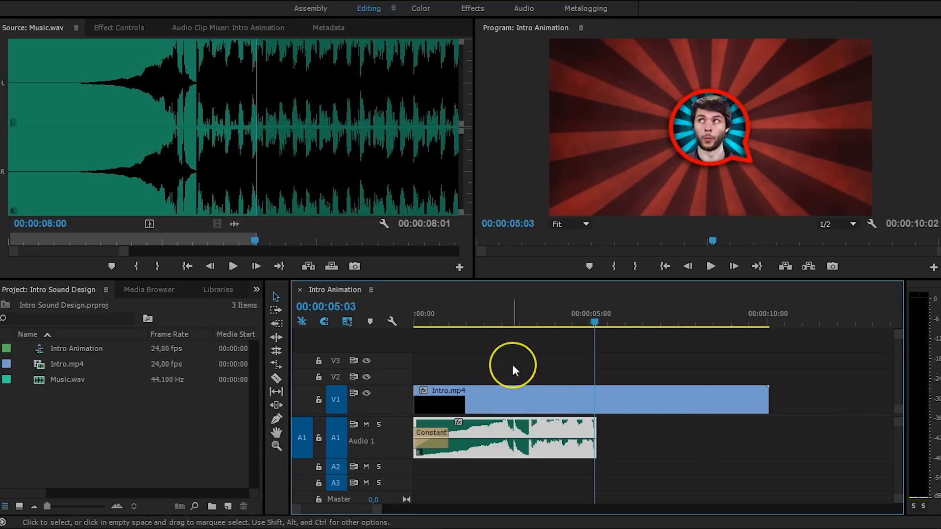
left_click(417, 323)
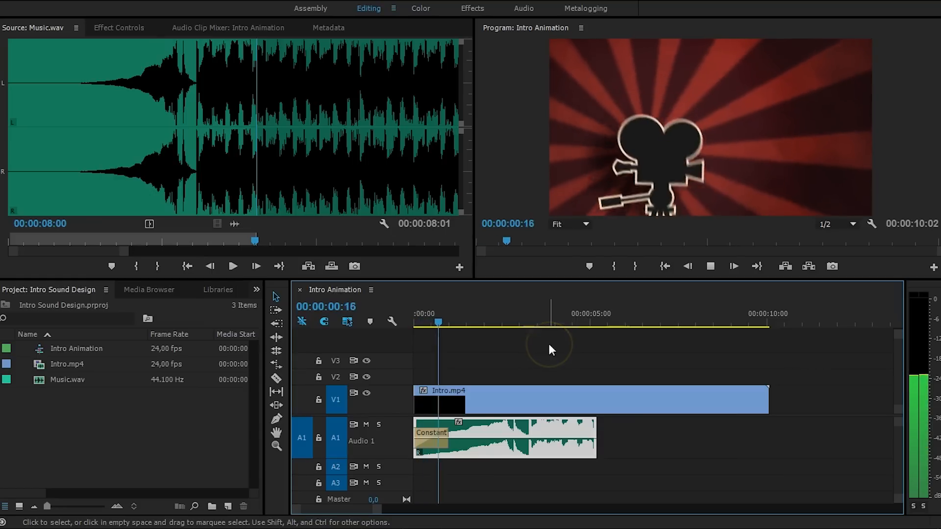
left_click(509, 323)
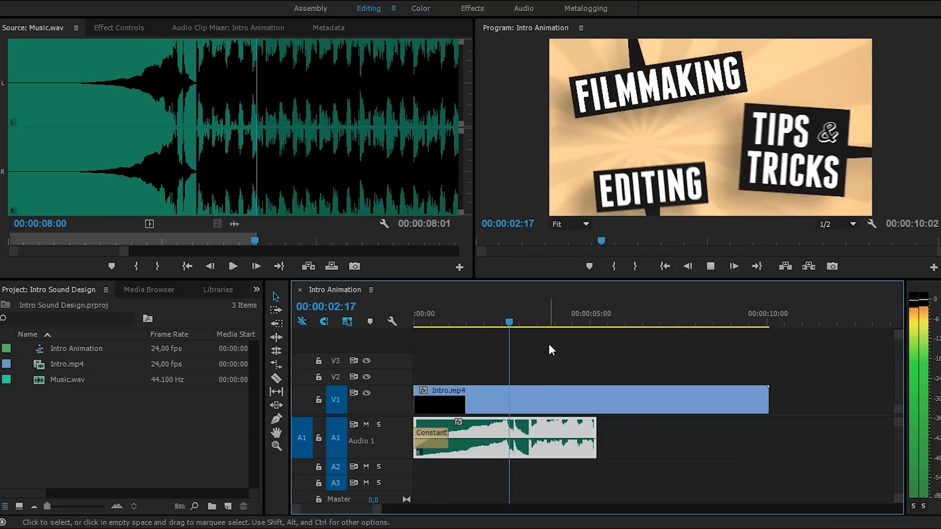
left_click(555, 324)
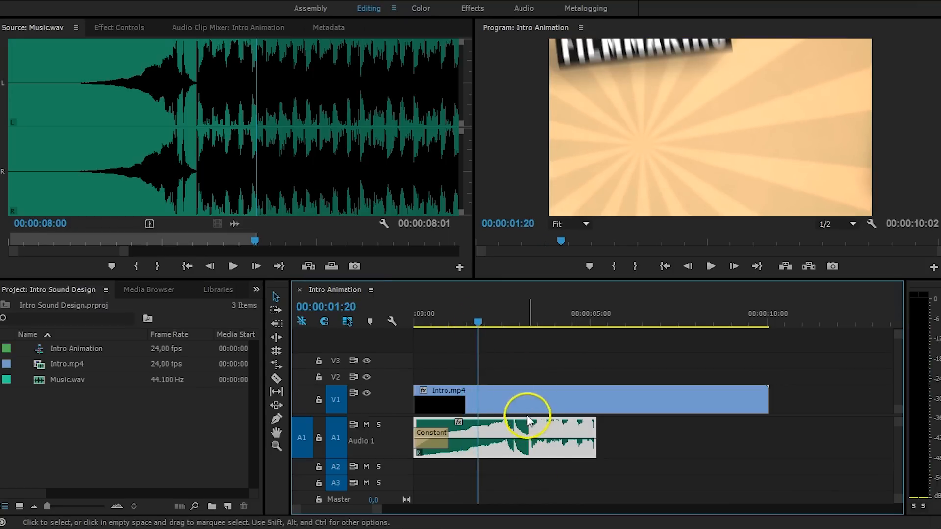
mouse_move(420, 427)
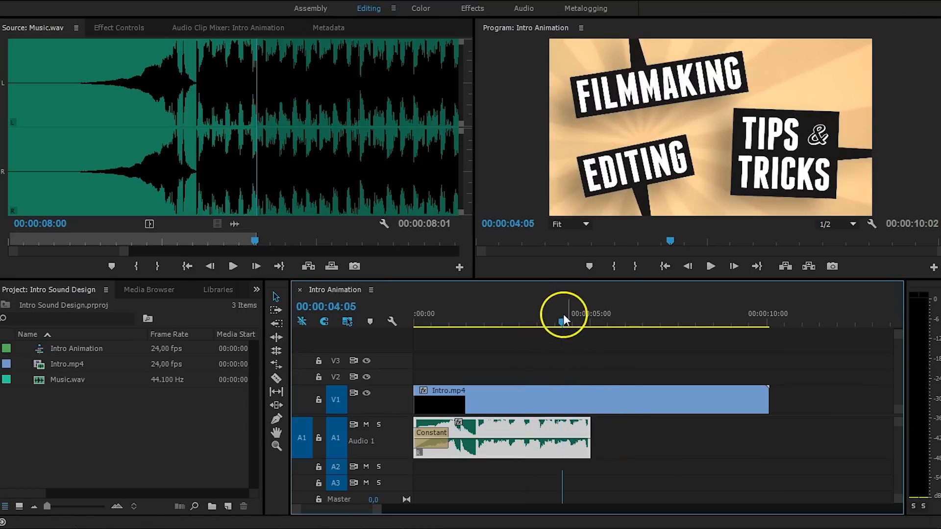
Step: Move the timeline playhead to just past the five-second mark
left_click(602, 322)
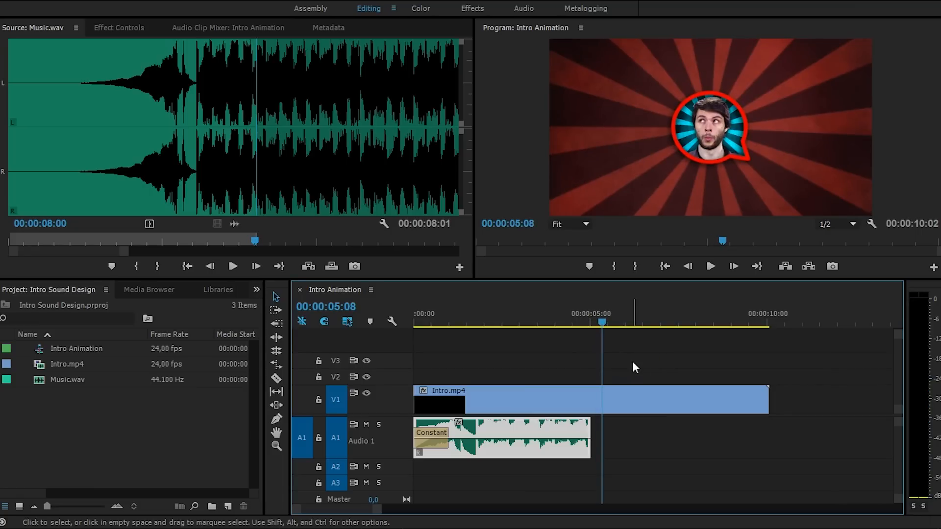
mouse_move(107, 246)
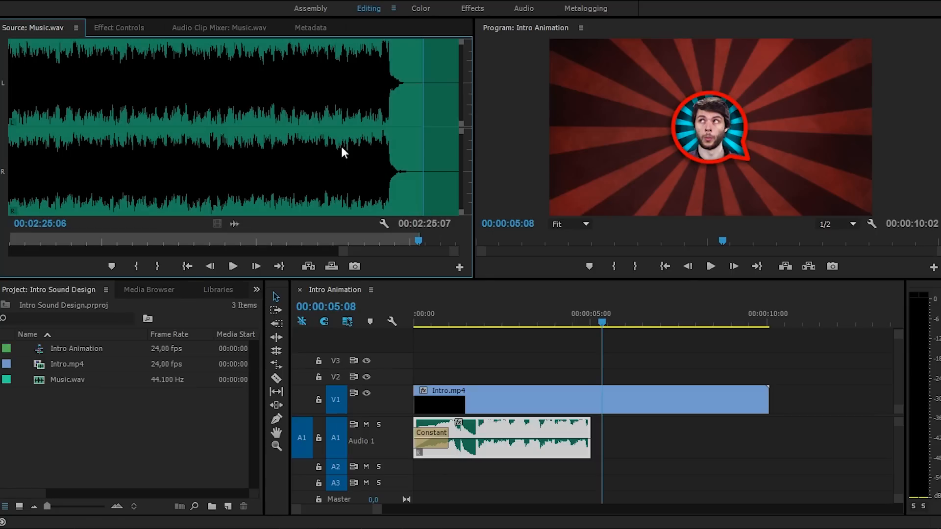
mouse_move(172, 143)
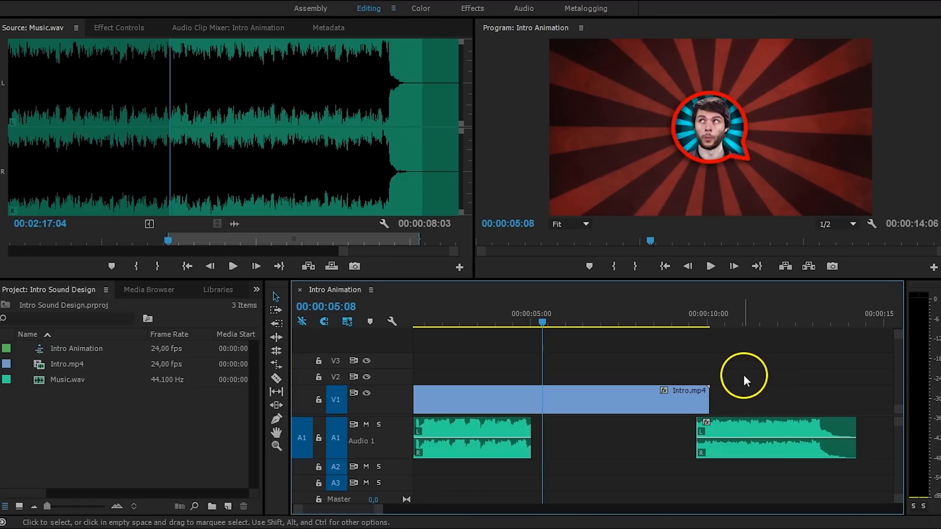
mouse_move(753, 366)
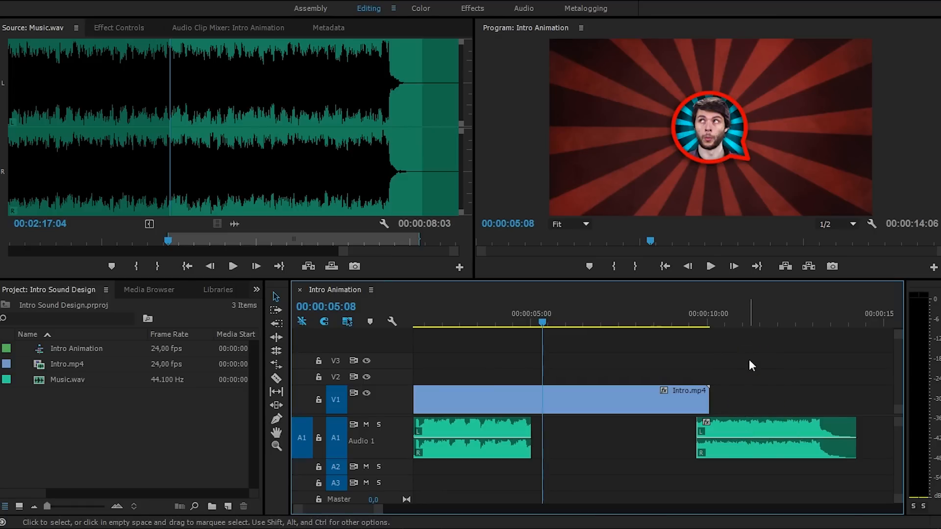
mouse_move(459, 495)
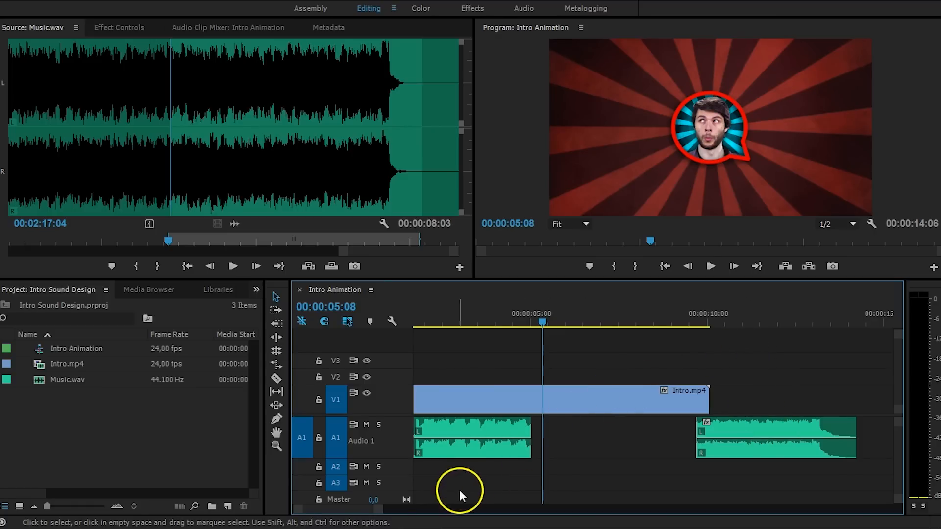
mouse_move(450, 433)
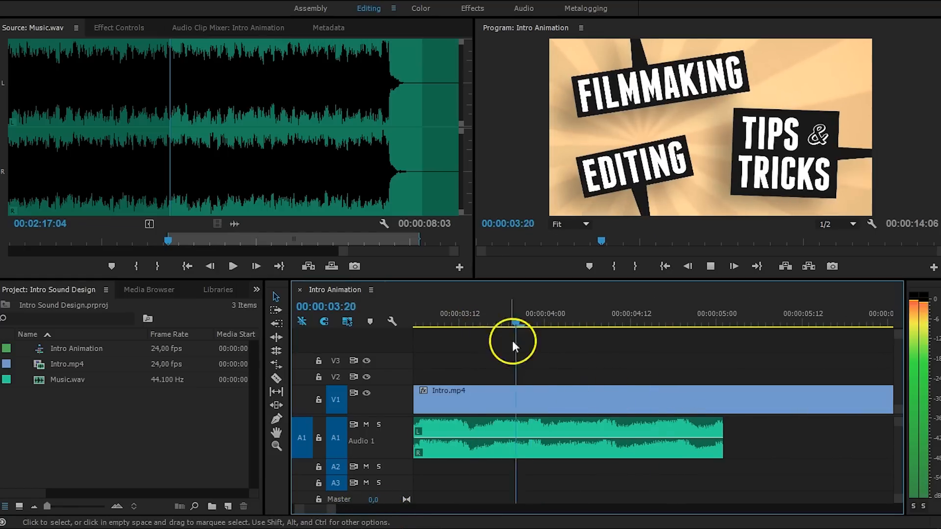
Step: Place the playhead just before the first music clip's end
left_click(738, 313)
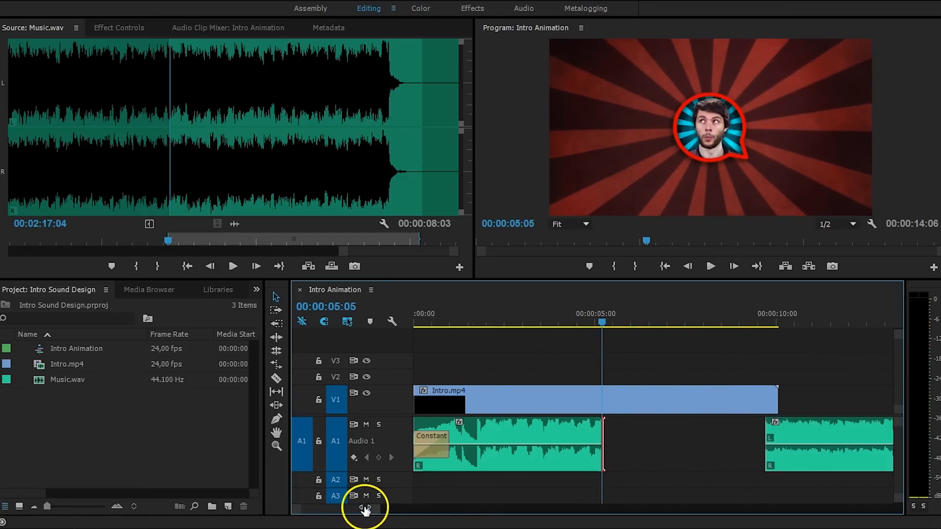
mouse_move(518, 320)
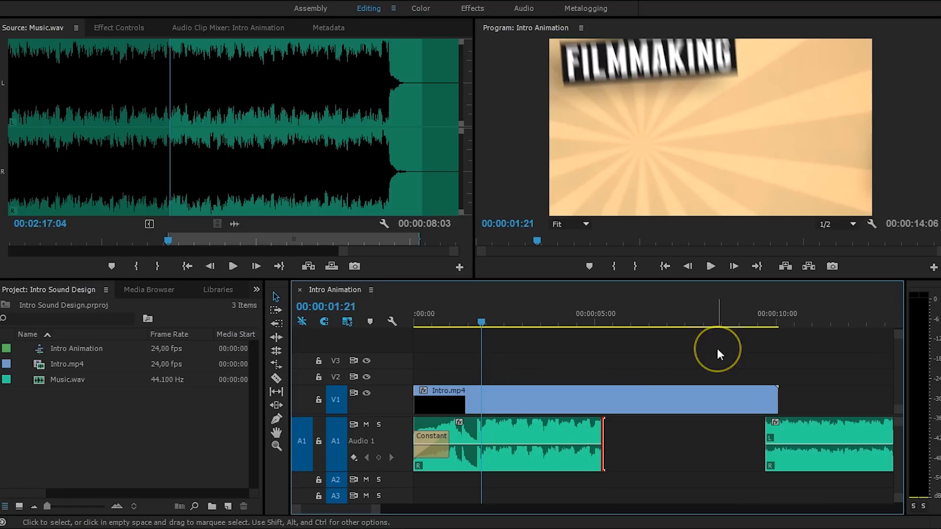
left_click(711, 266)
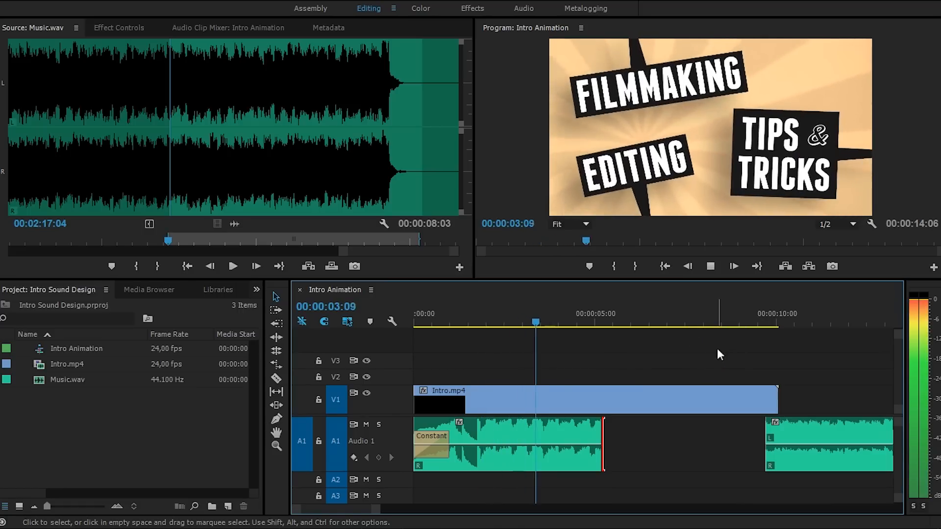
left_click(602, 323)
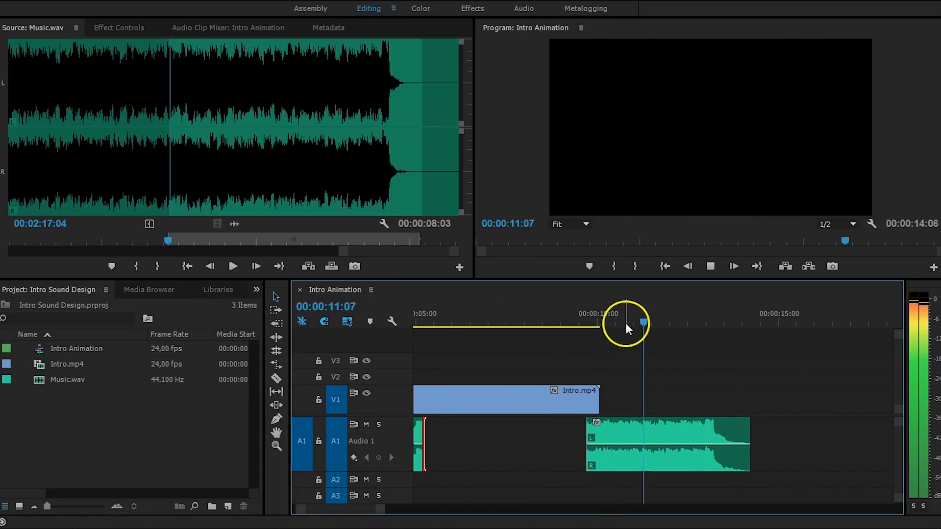
Step: Move the playhead near the end of the outro clip, around thirteen seconds
left_click(712, 313)
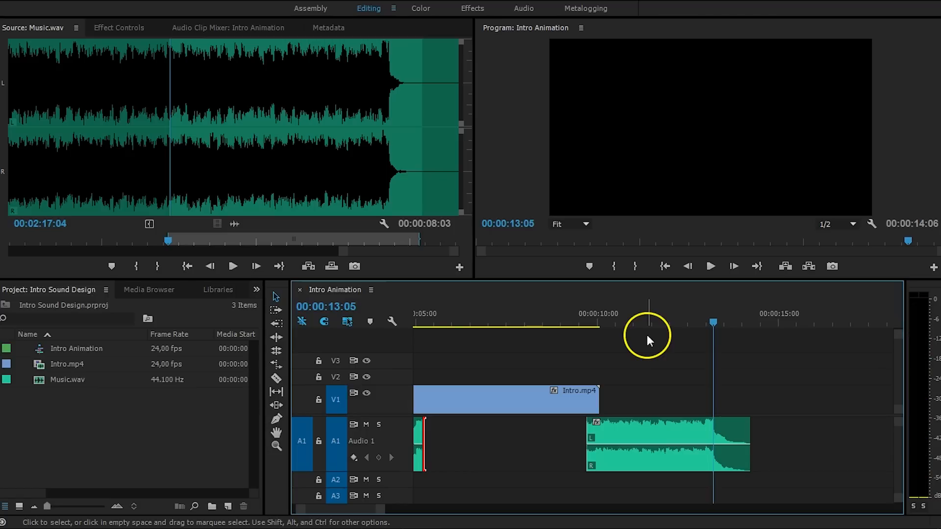
mouse_move(624, 336)
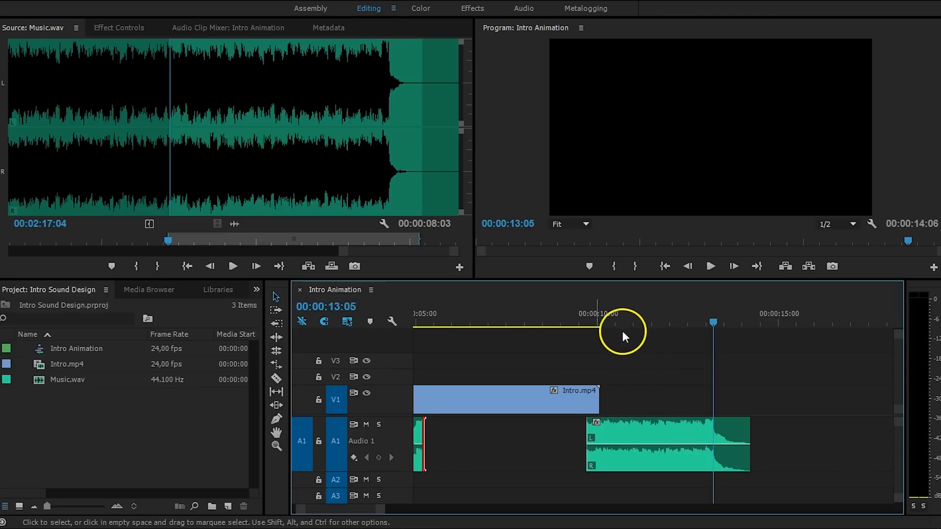
mouse_move(631, 404)
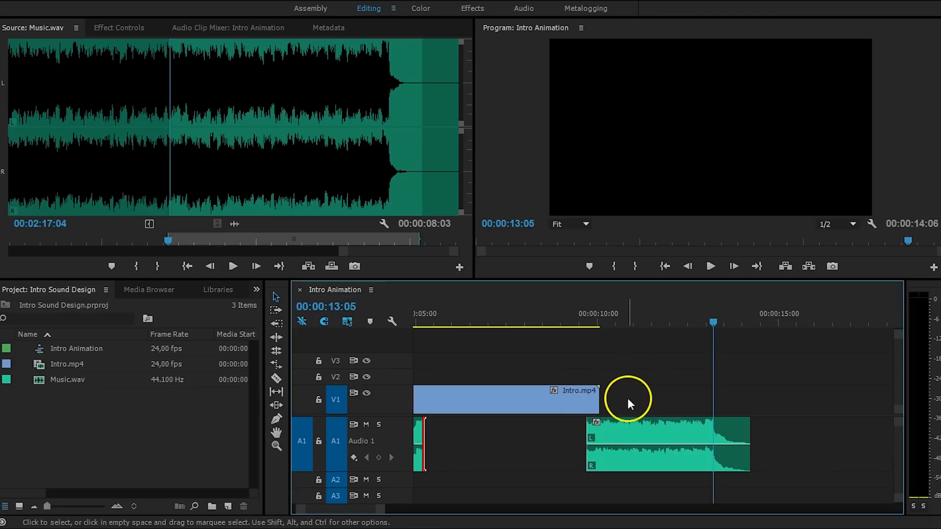
mouse_move(636, 391)
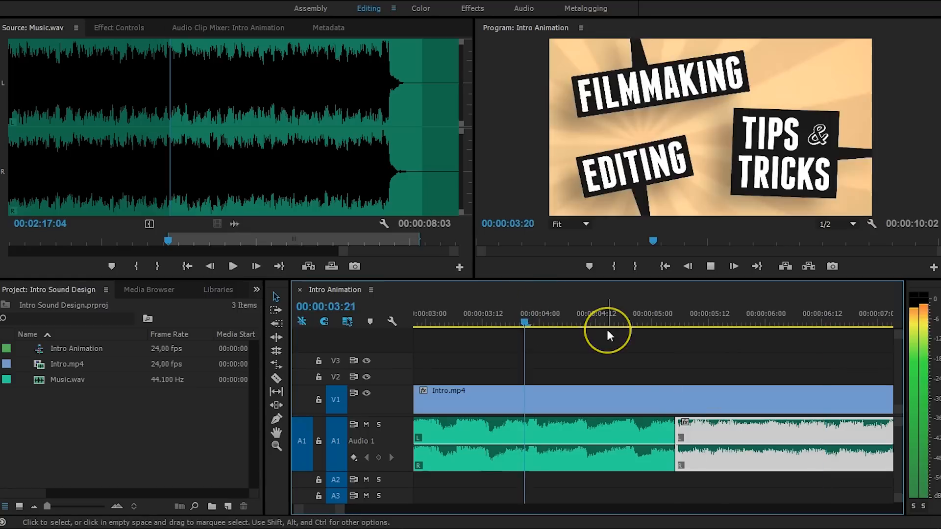
Step: Preview the hard cut between the two music clips, then stop playback
left_click(745, 313)
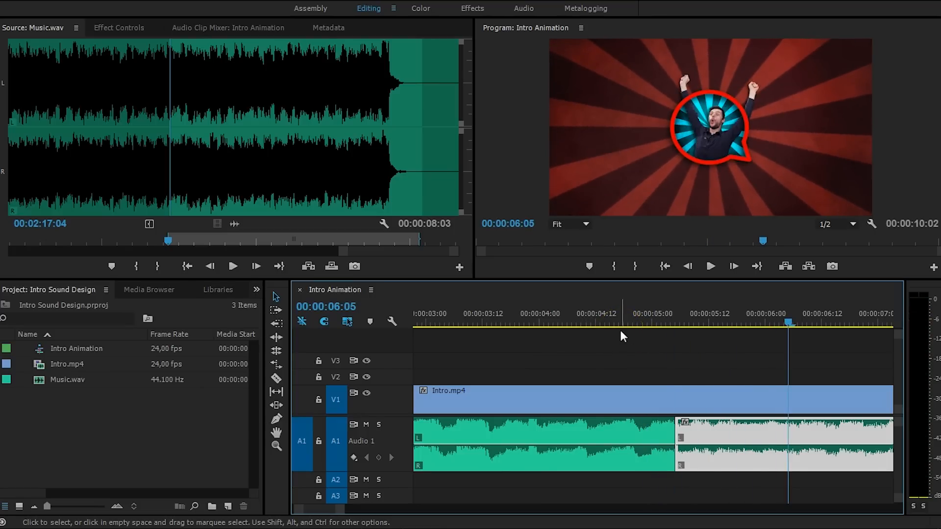
left_click(589, 324)
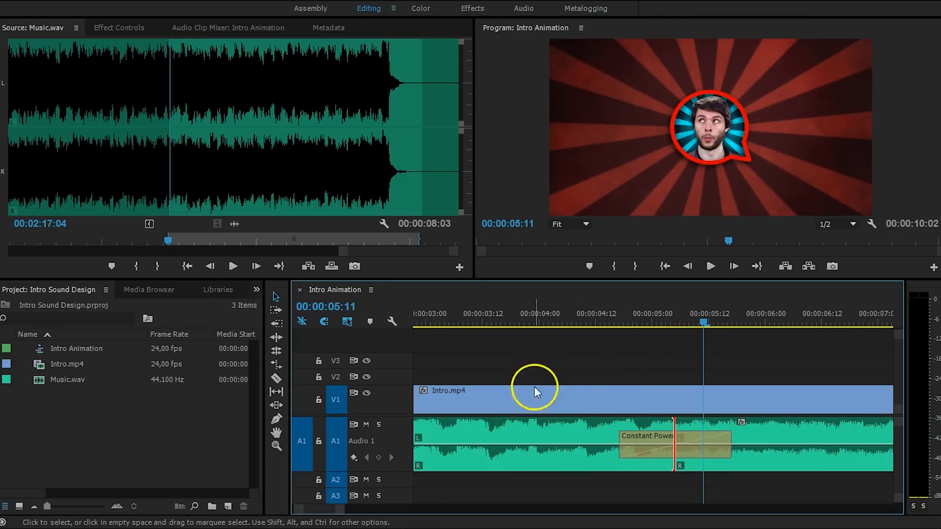
mouse_move(759, 378)
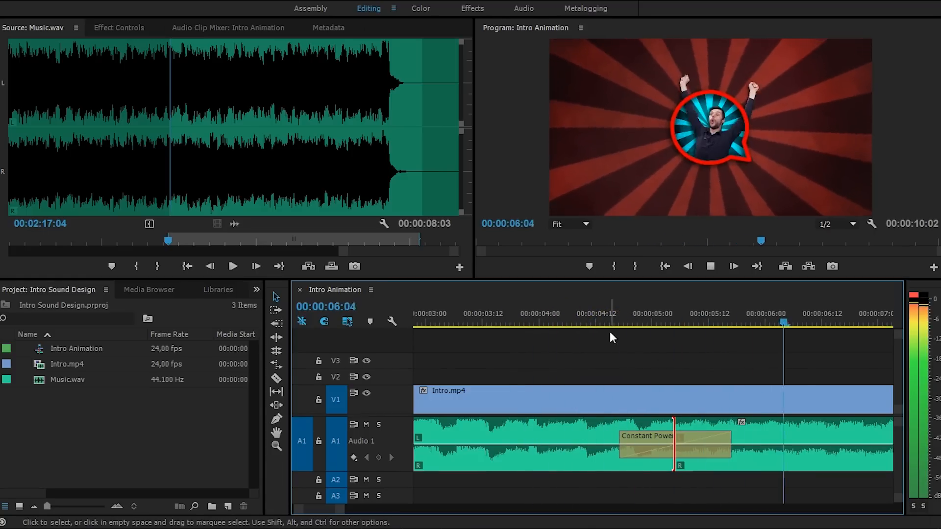
left_click(570, 323)
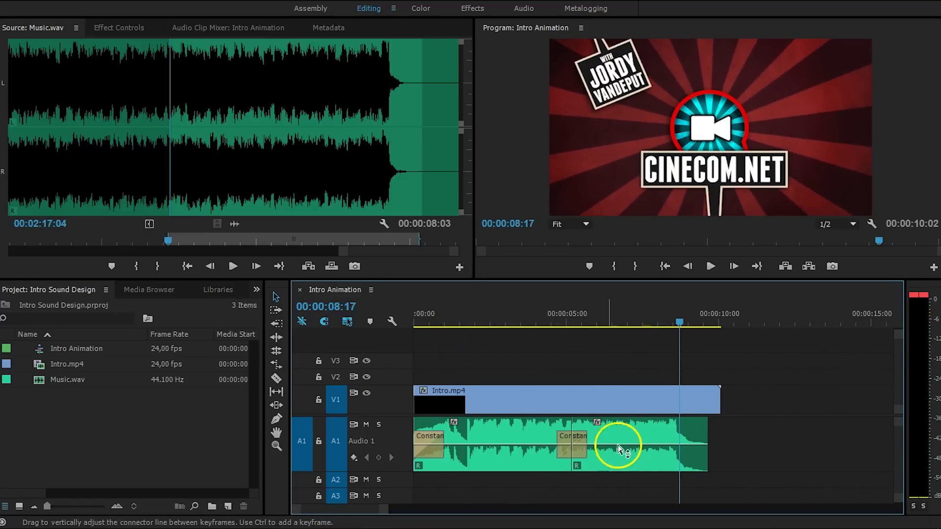
mouse_move(555, 434)
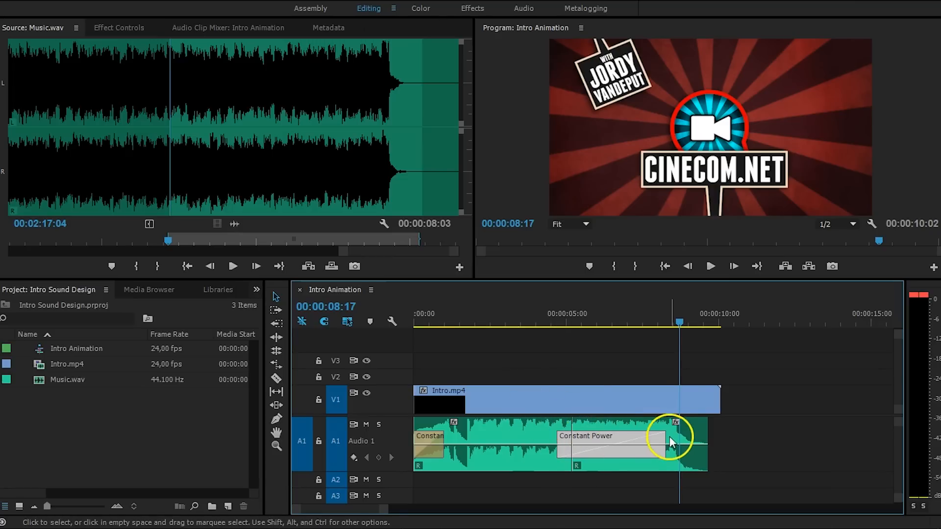
Step: Play back the lengthened Constant Power crossfade from just before it
left_click(584, 322)
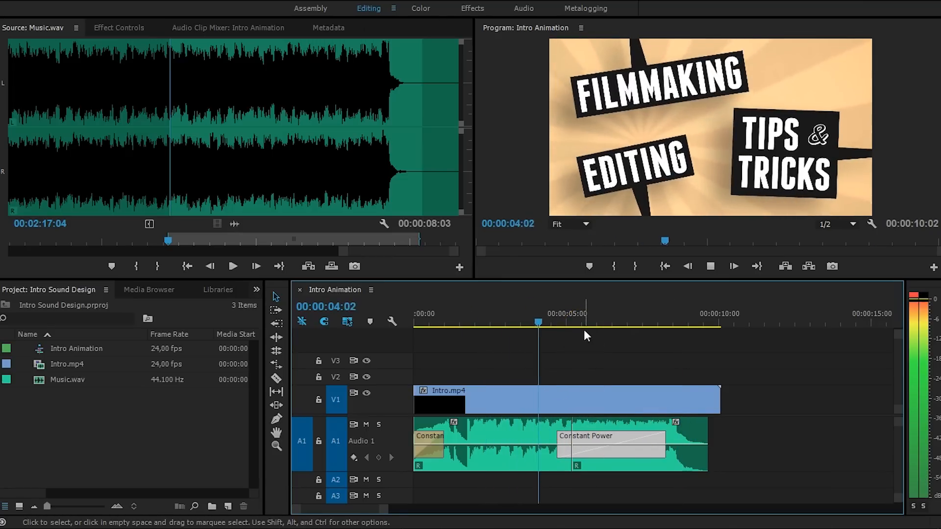
left_click(600, 323)
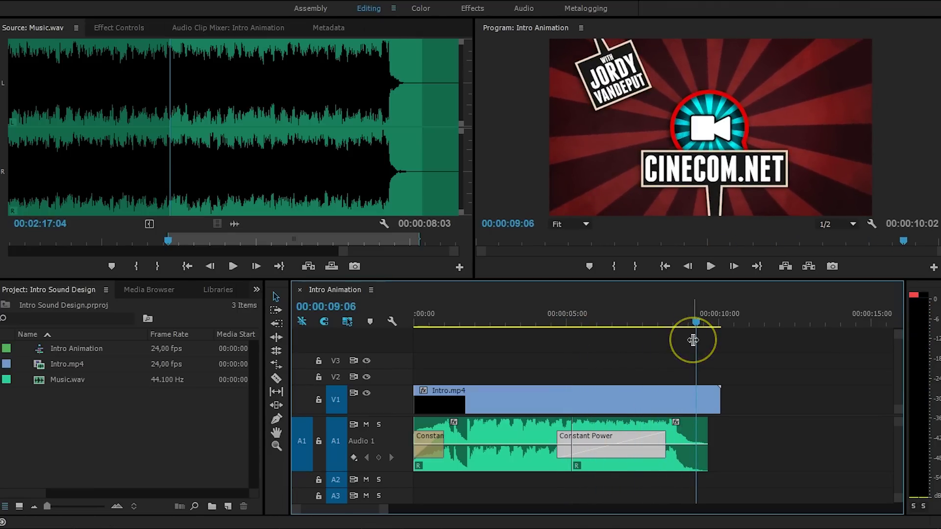
mouse_move(564, 339)
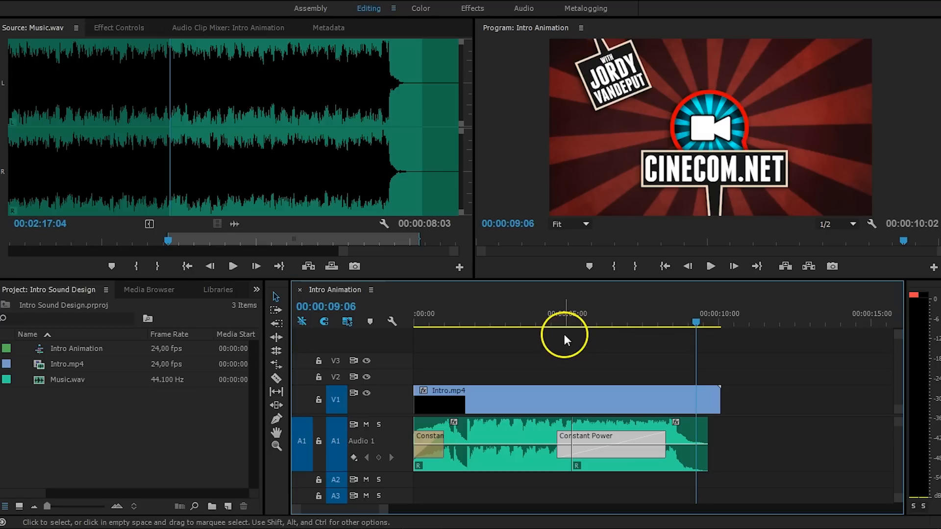
mouse_move(513, 431)
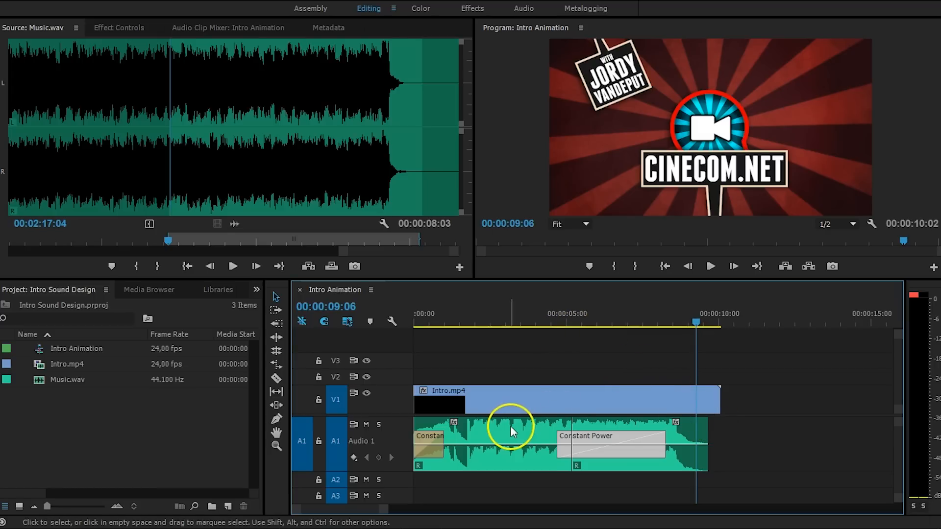
mouse_move(708, 369)
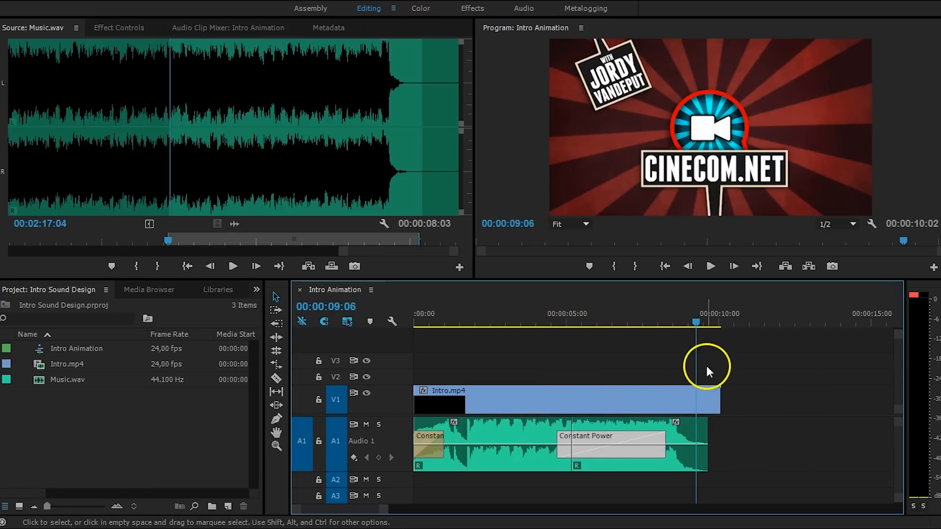
mouse_move(573, 389)
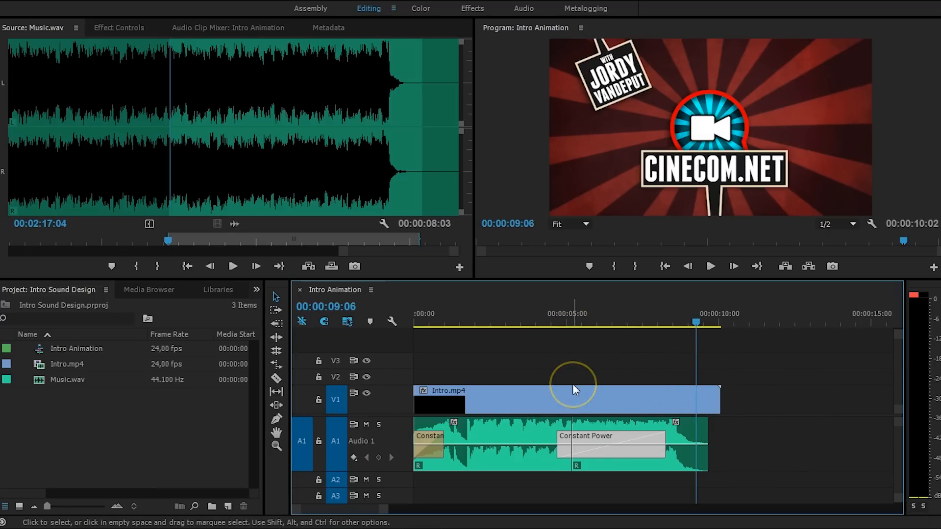